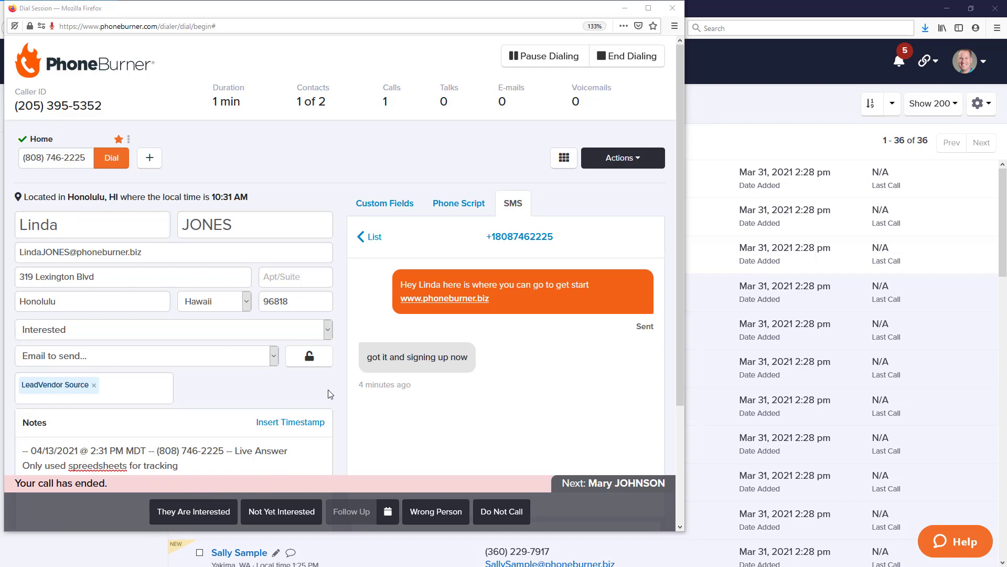
mouse_move(198, 409)
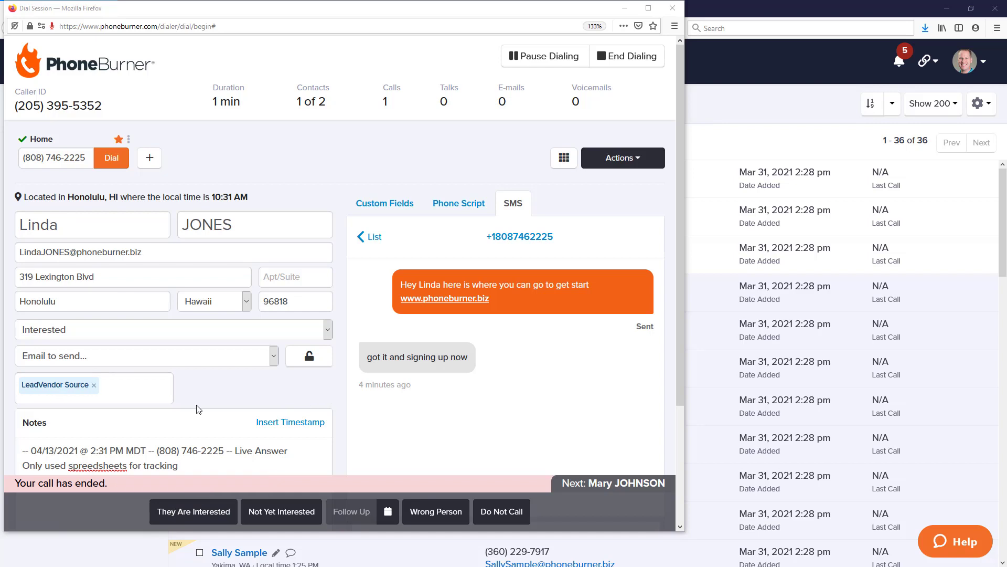
mouse_move(192, 410)
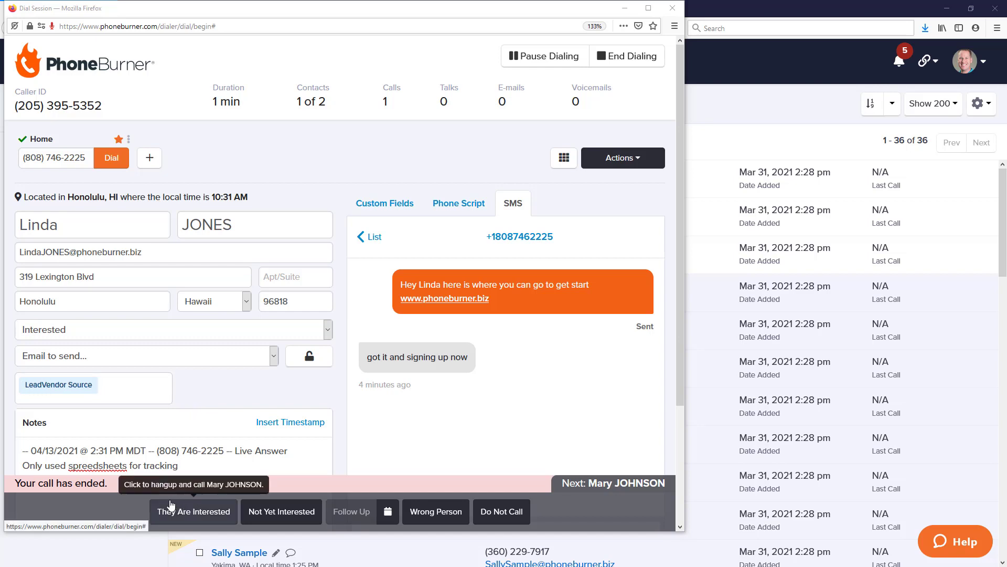
mouse_move(281, 511)
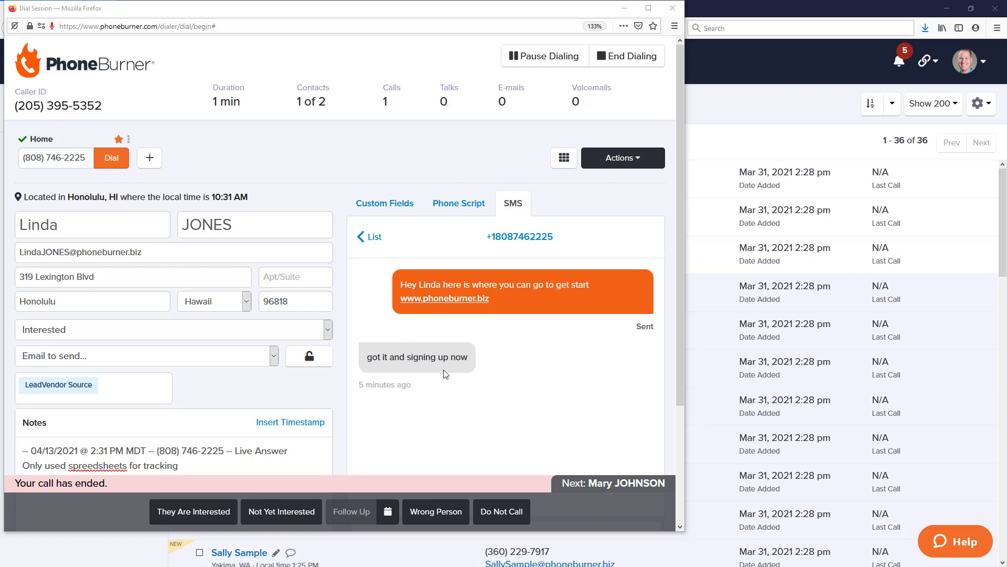
mouse_move(305, 493)
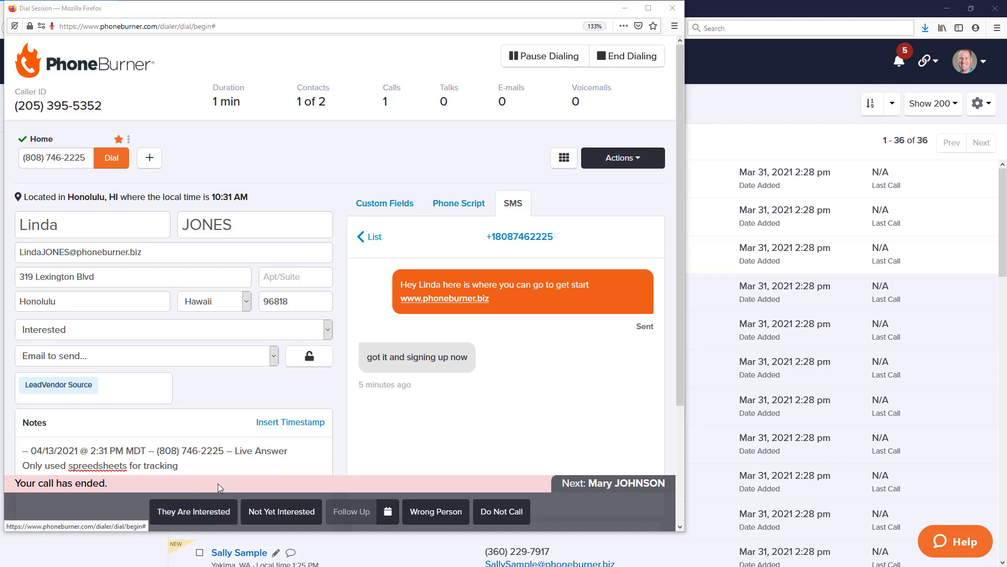
mouse_move(218, 489)
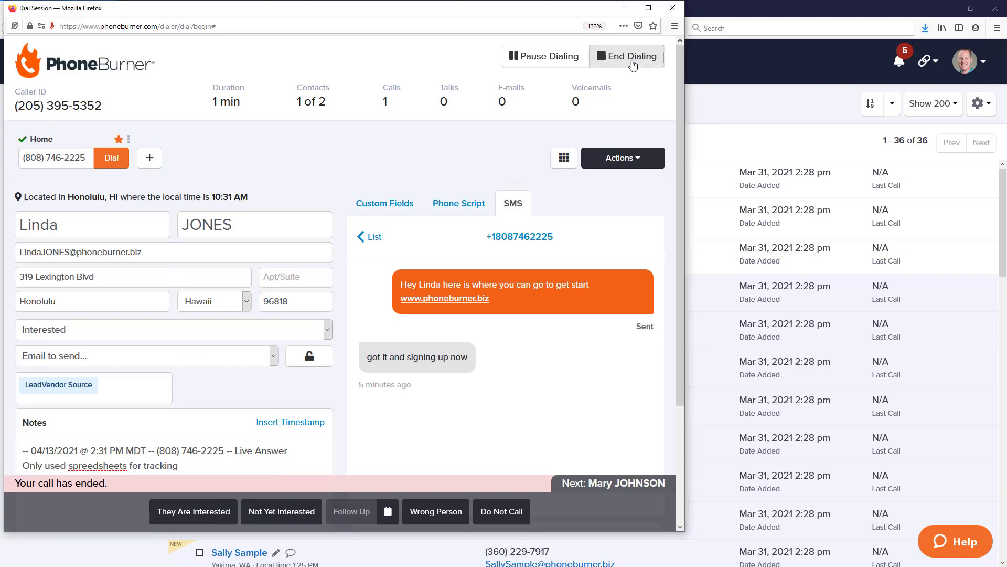
End the dial session and open the SMS Library page in Dial Session Settings.
left_click(626, 56)
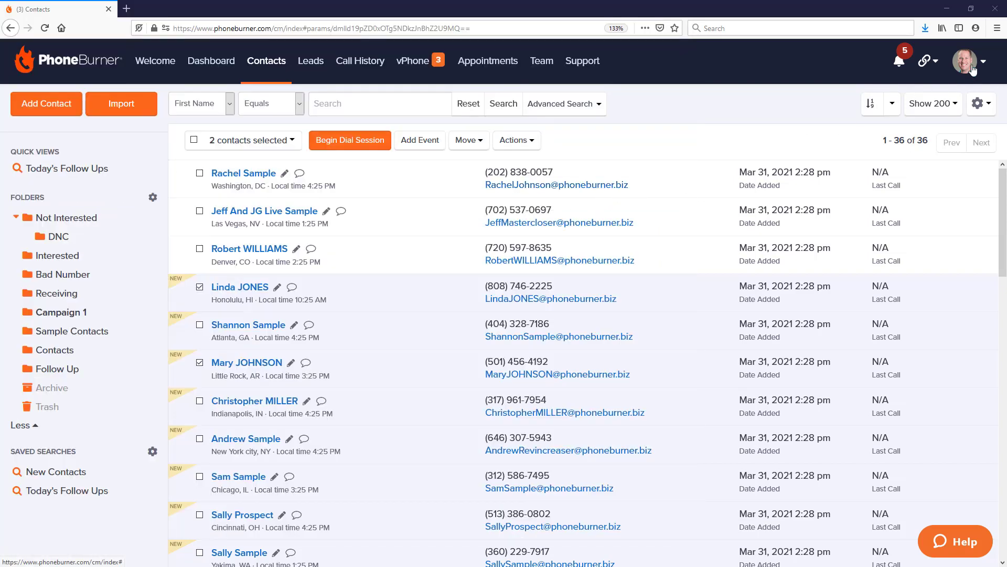
left_click(981, 60)
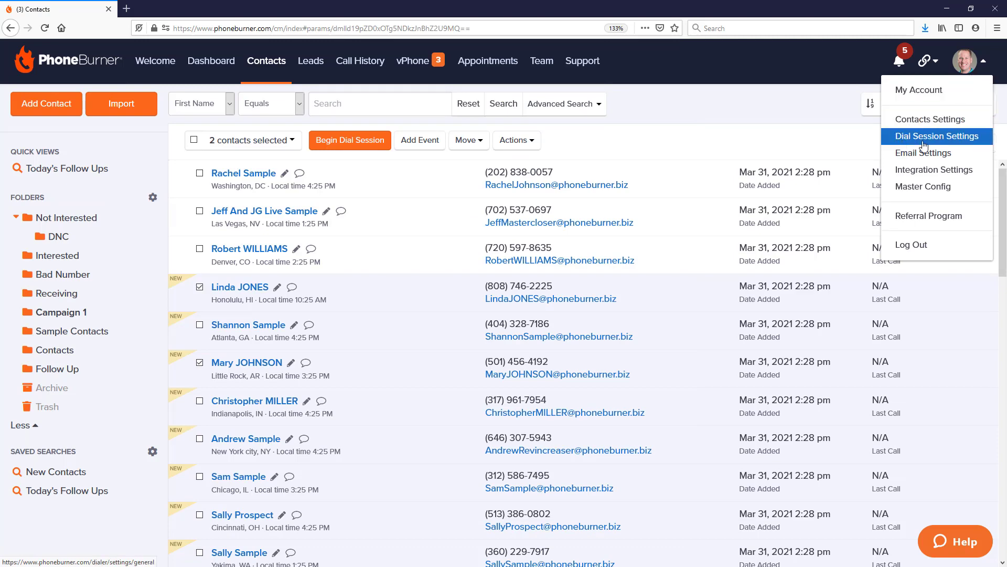
left_click(981, 61)
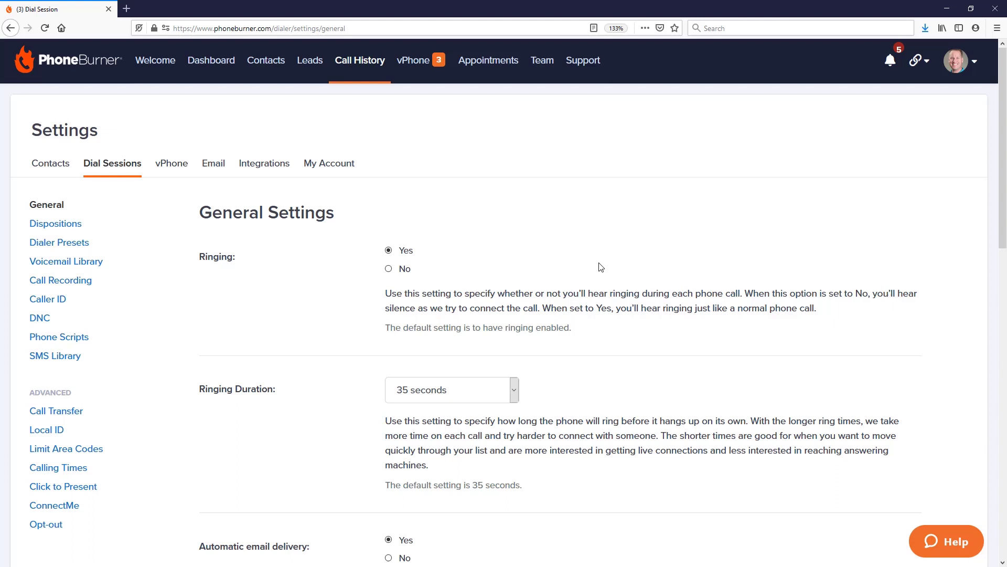
mouse_move(55, 356)
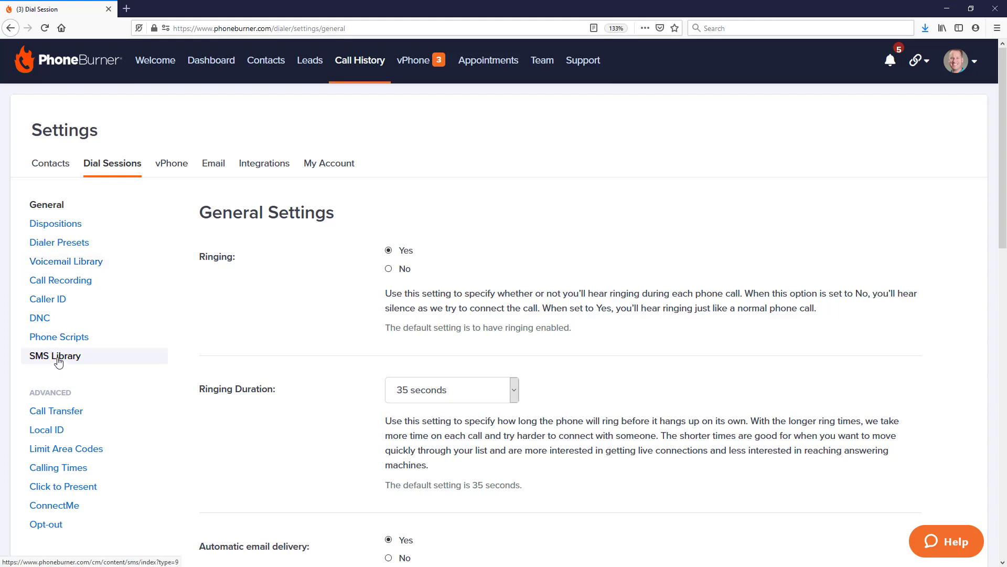
left_click(55, 356)
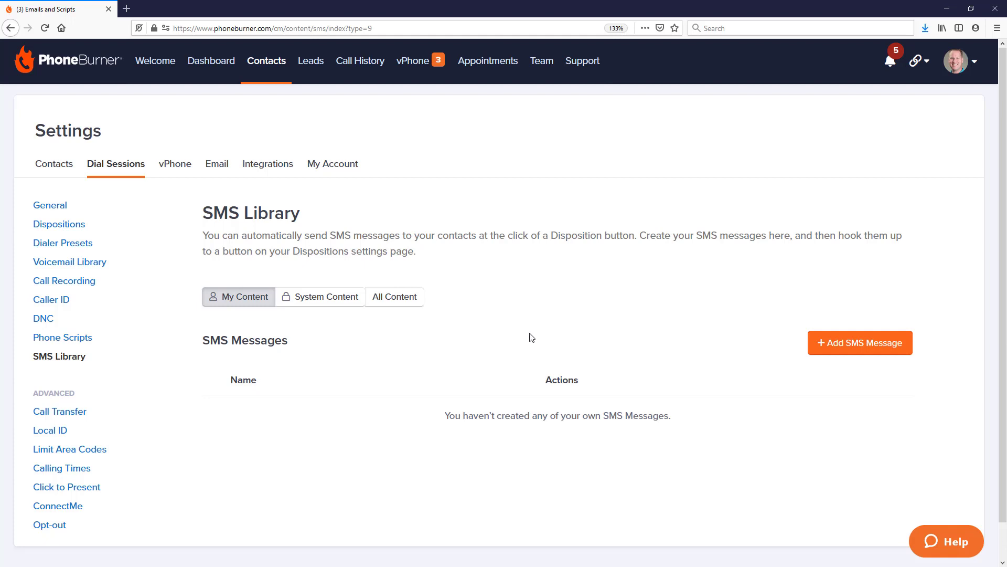
mouse_move(533, 334)
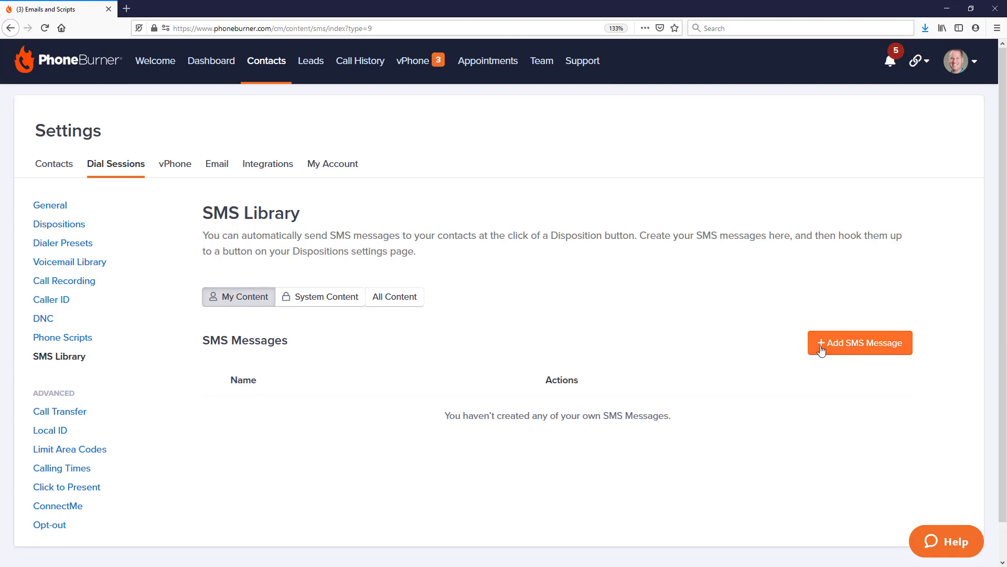
Accept the SMS Library terms to open a blank new SMS message form.
left_click(859, 342)
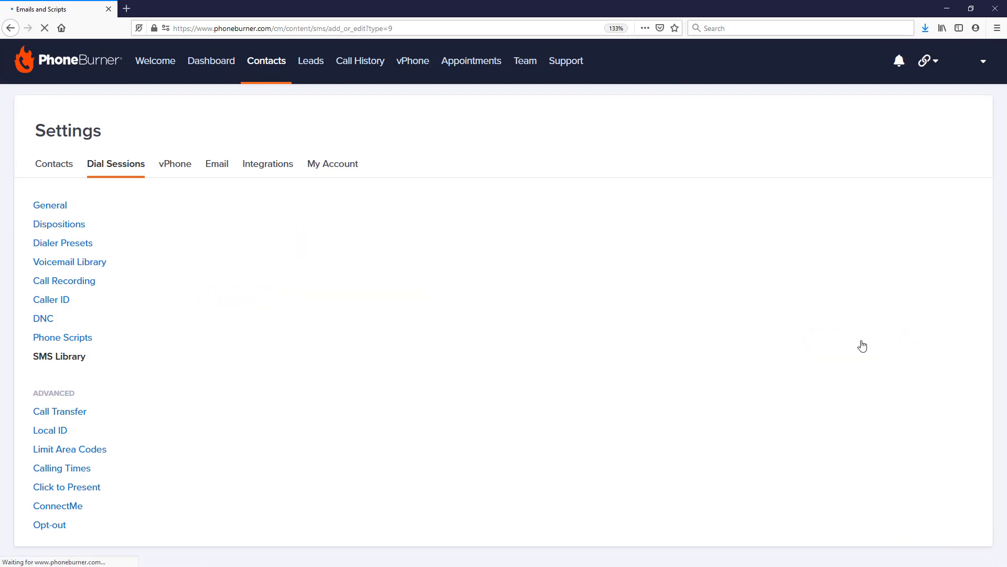
left_click(58, 356)
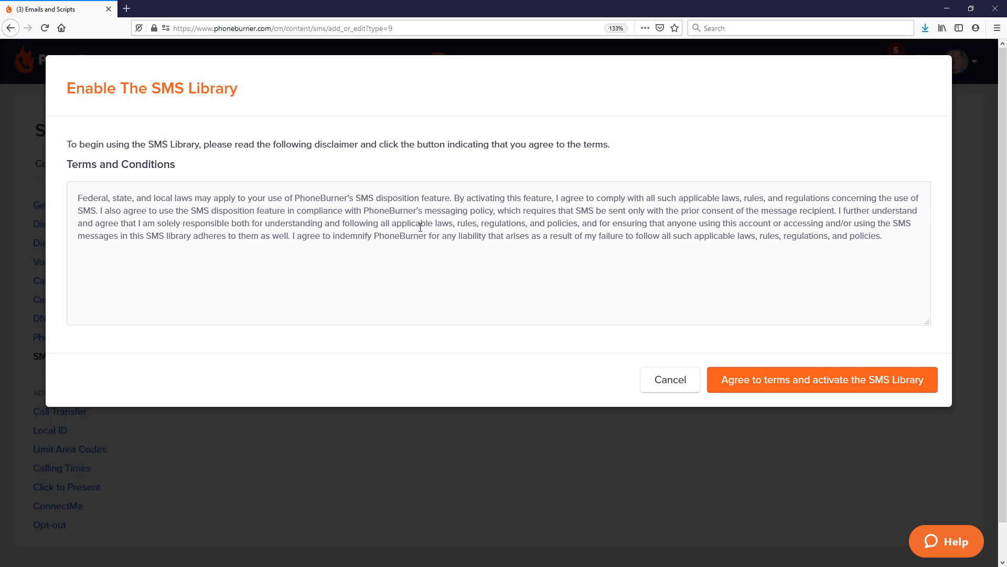
mouse_move(420, 227)
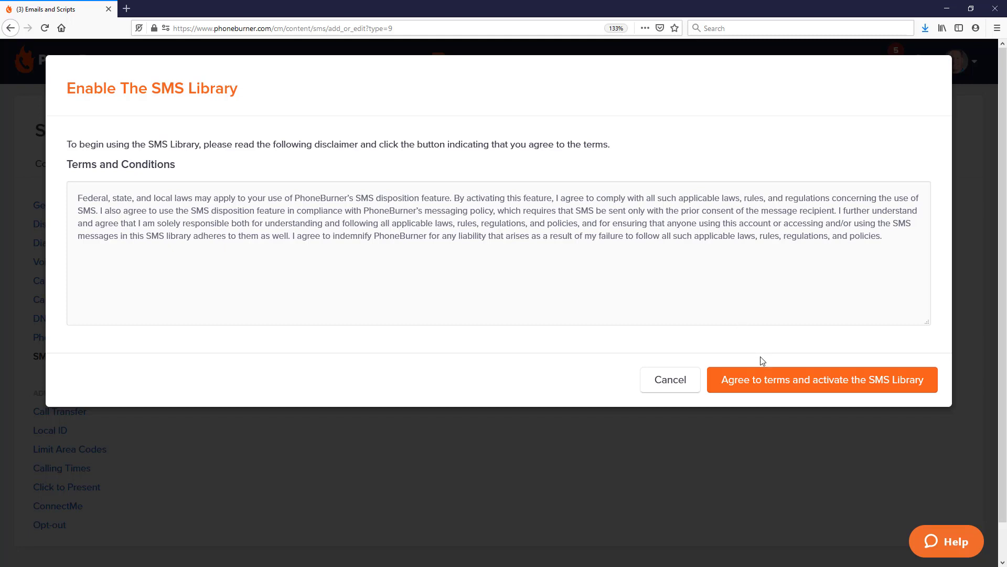
left_click(821, 379)
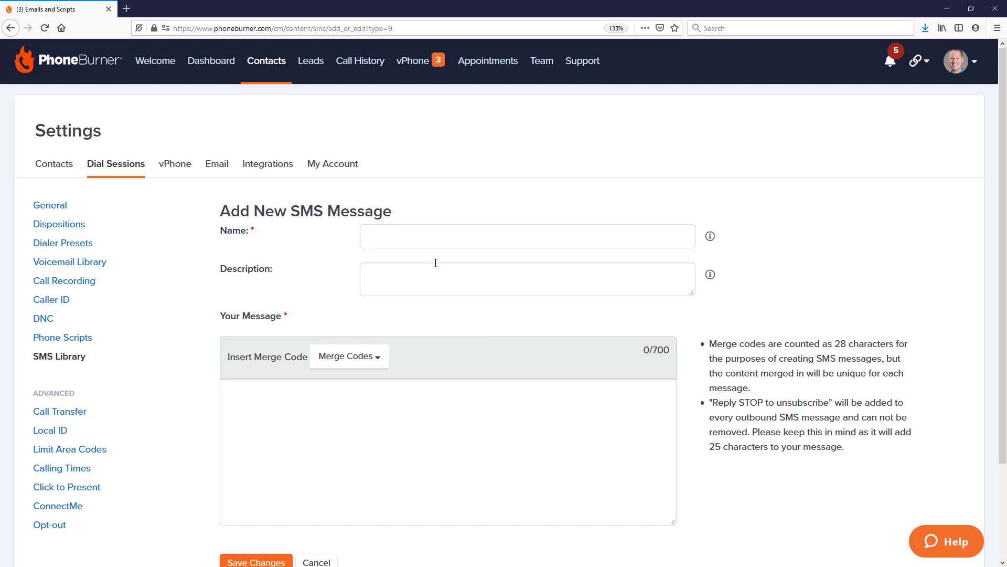
Name the message 'Interested' with description 'send this message to all my interested contacts'.
left_click(527, 235)
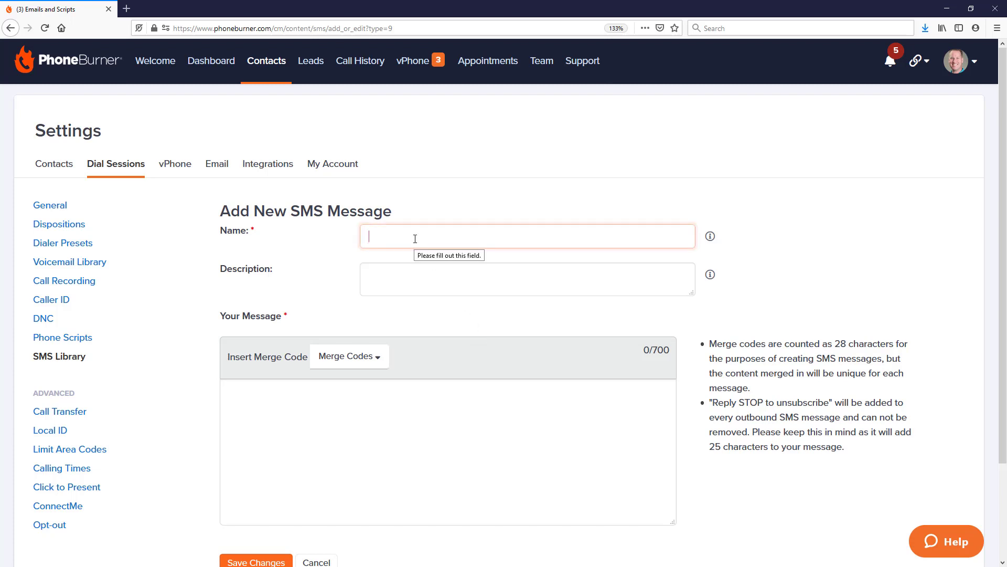
type("Interested")
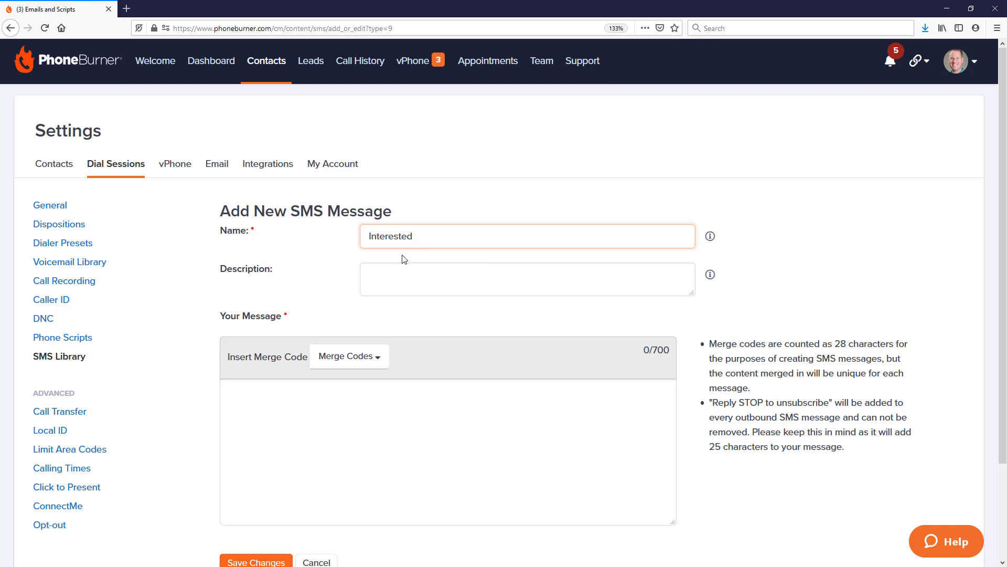
mouse_move(397, 255)
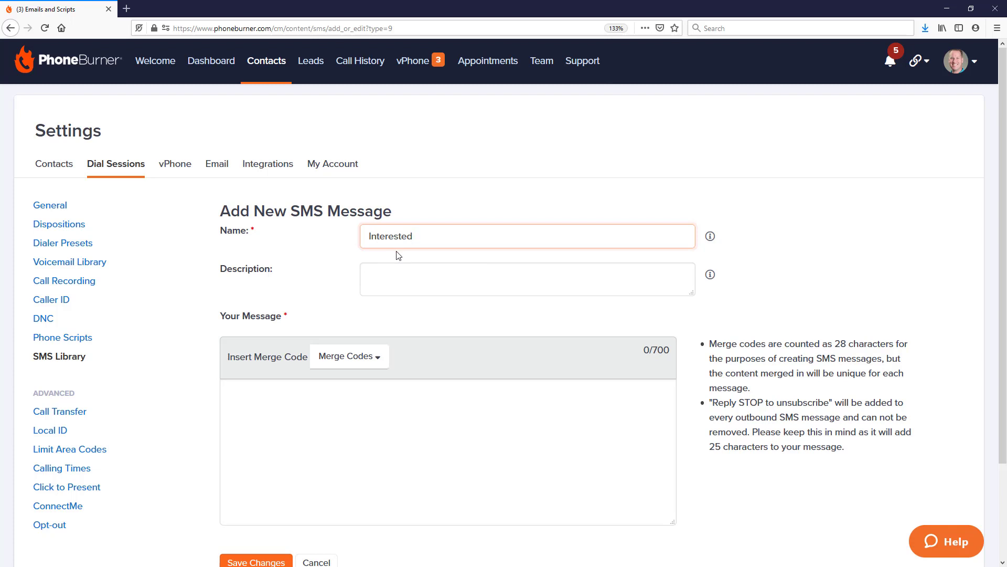
mouse_move(397, 257)
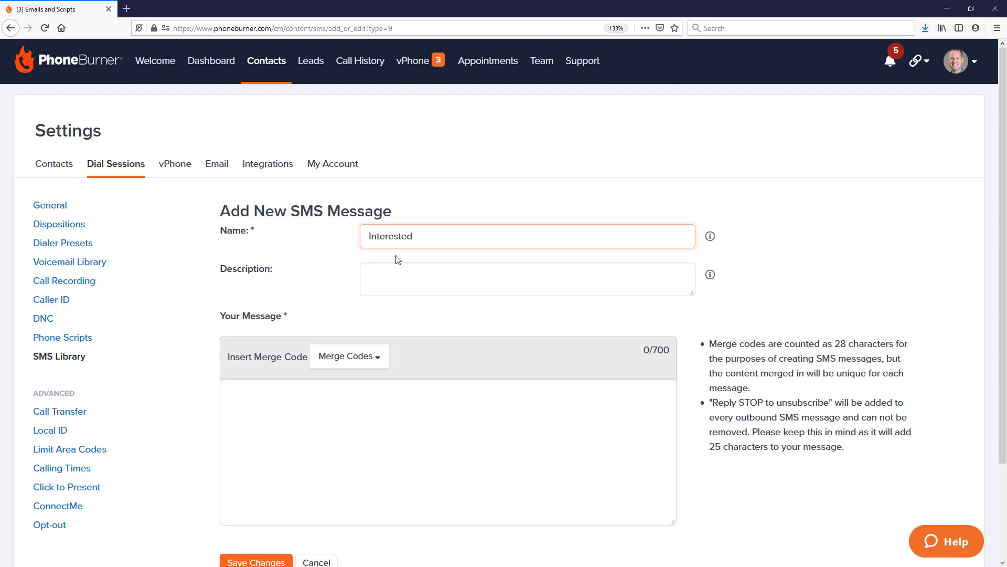
left_click(526, 279)
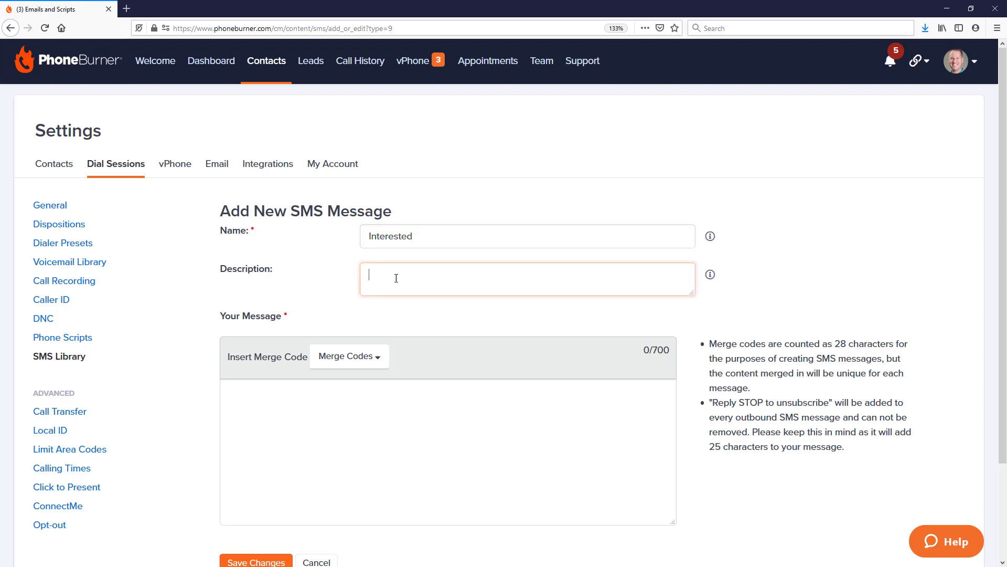
type("send this message to all my interested contacts")
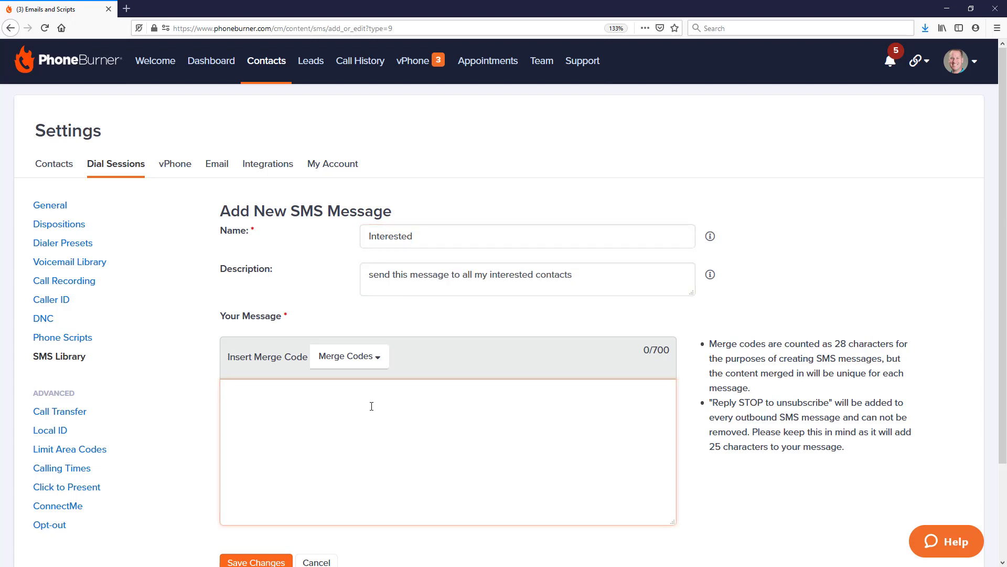
type("Hey John")
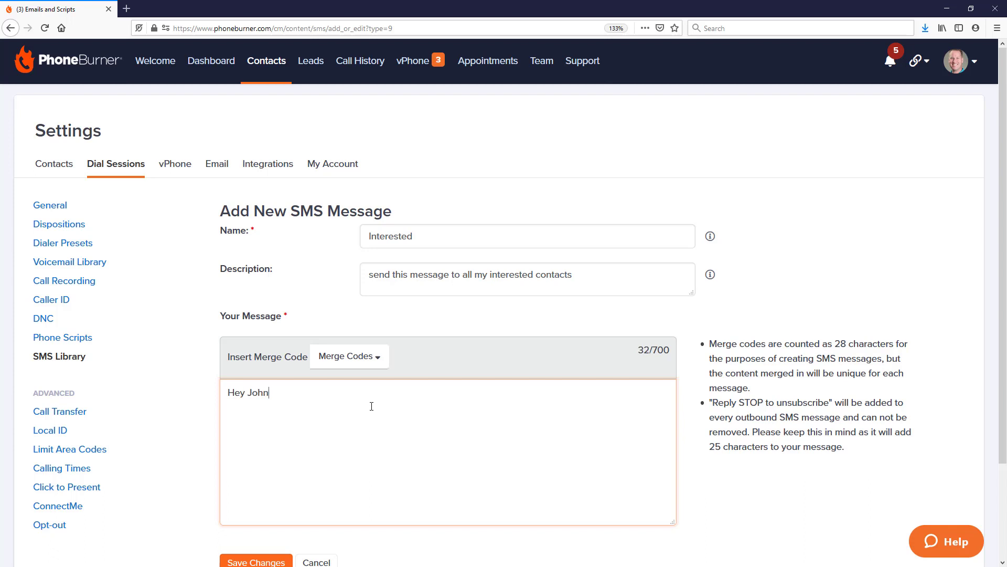
type("here are the datails to")
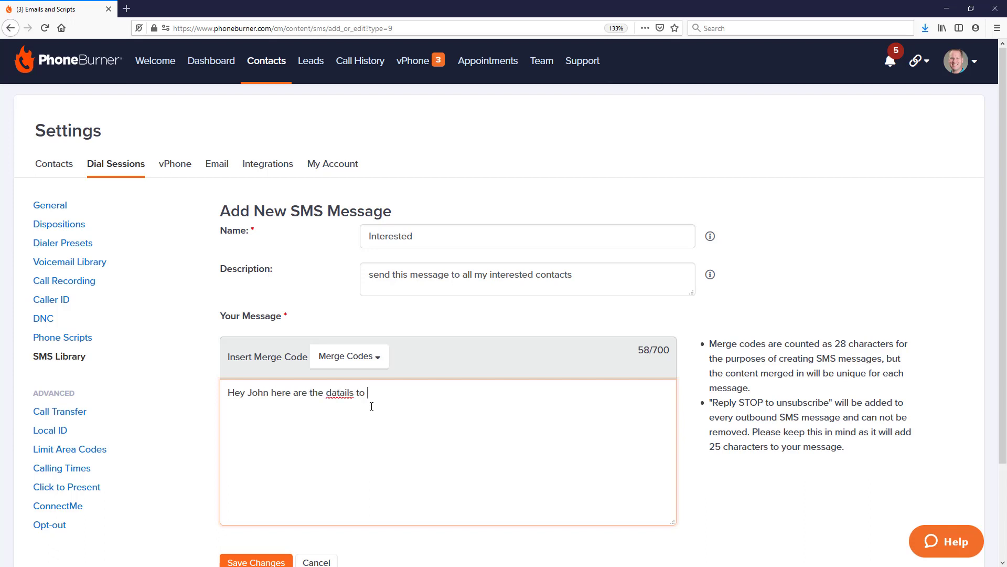
type("get setup today")
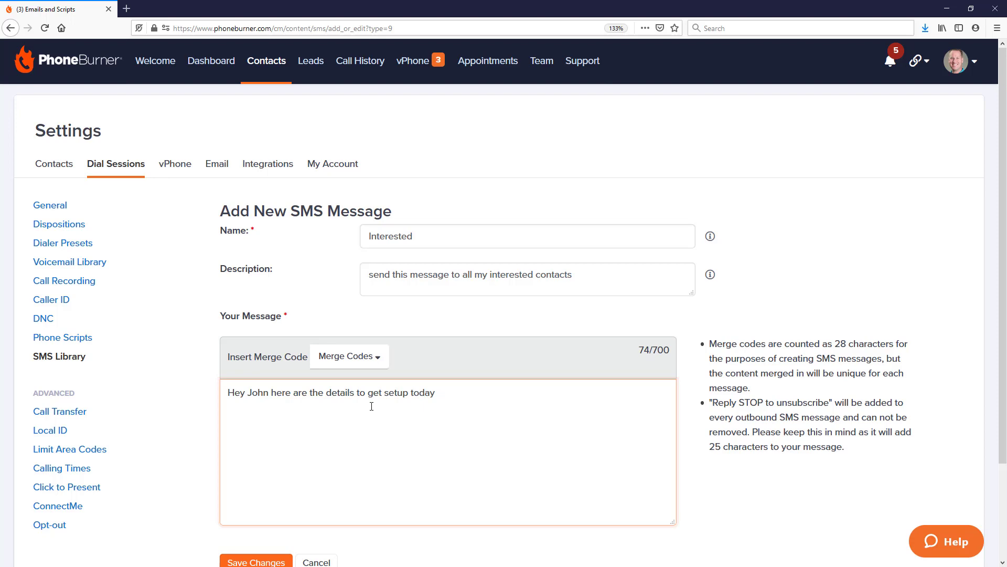
type("visit: www.phoneburner.bi")
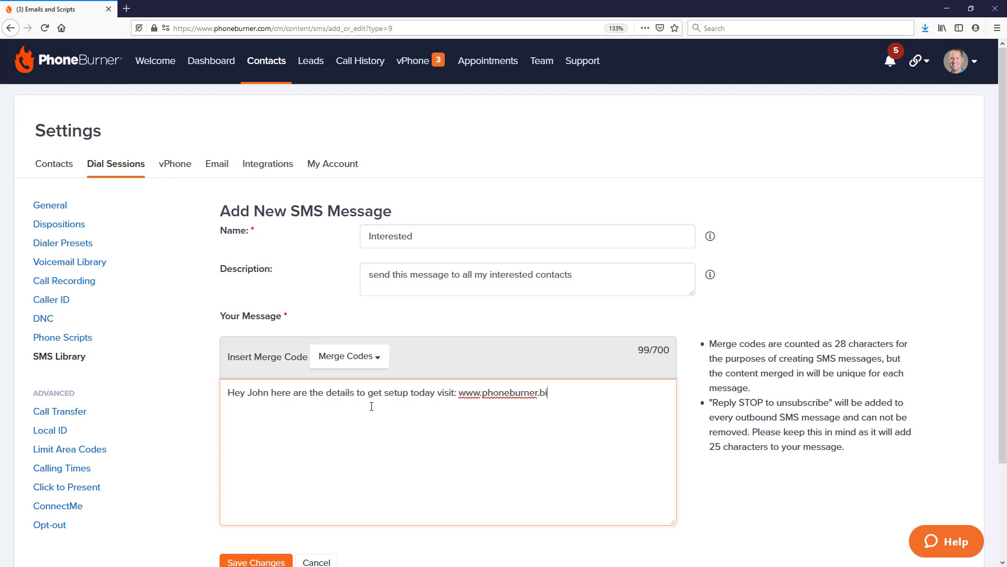
type("z")
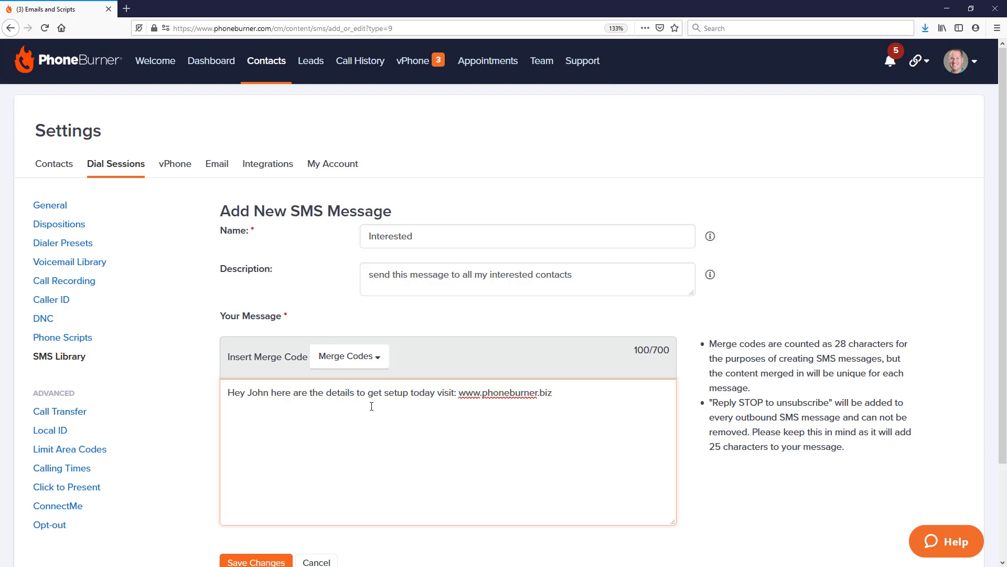
scroll("down", 3)
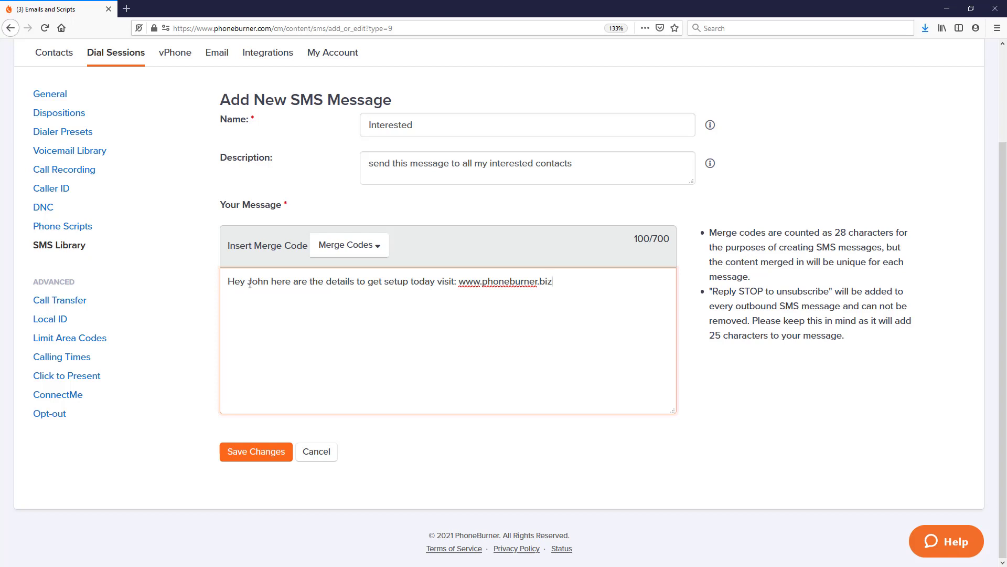
Replace 'John' in the greeting with the Recipient's First Name merge code.
double_click(258, 281)
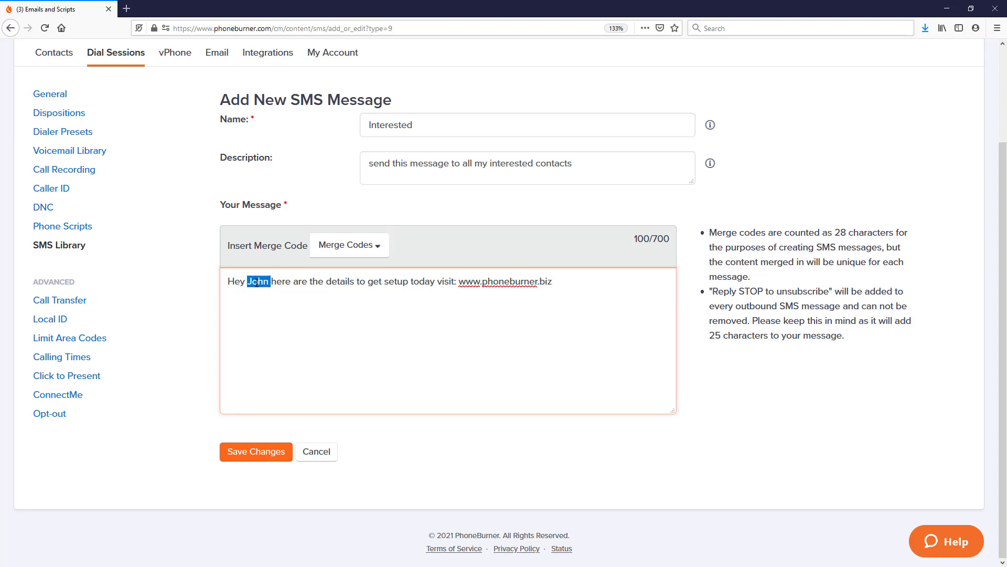
key("Delete")
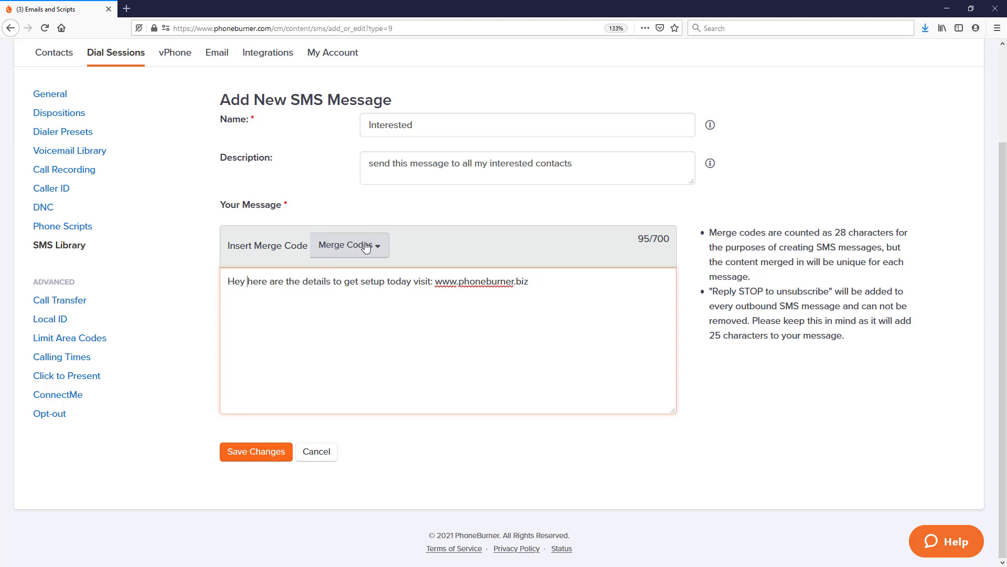
left_click(349, 245)
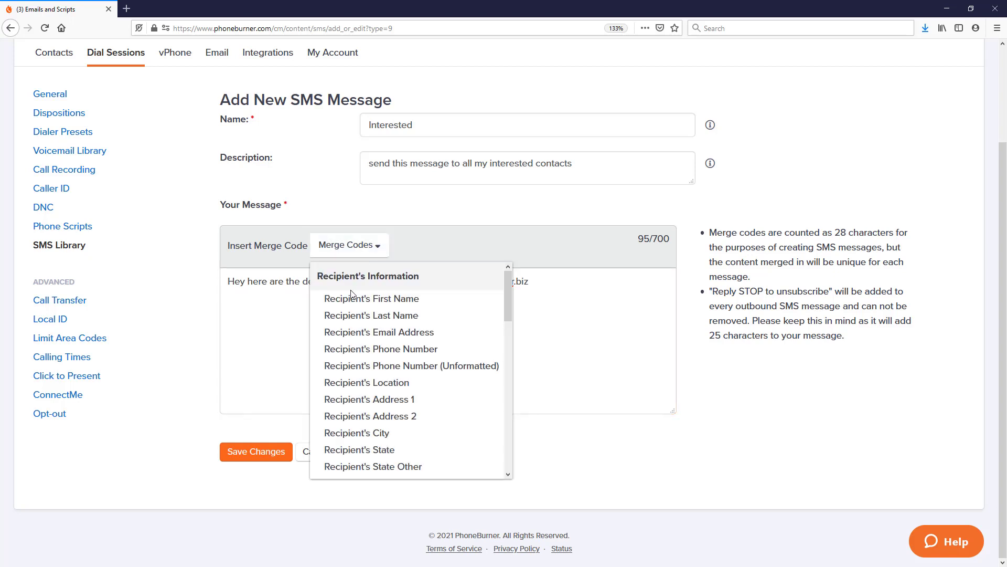
left_click(371, 298)
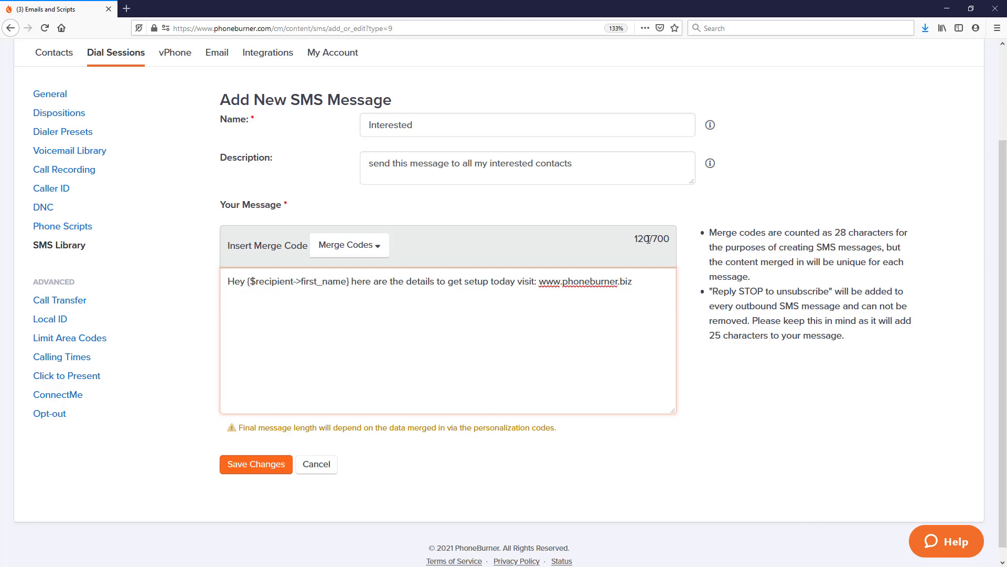
mouse_move(650, 238)
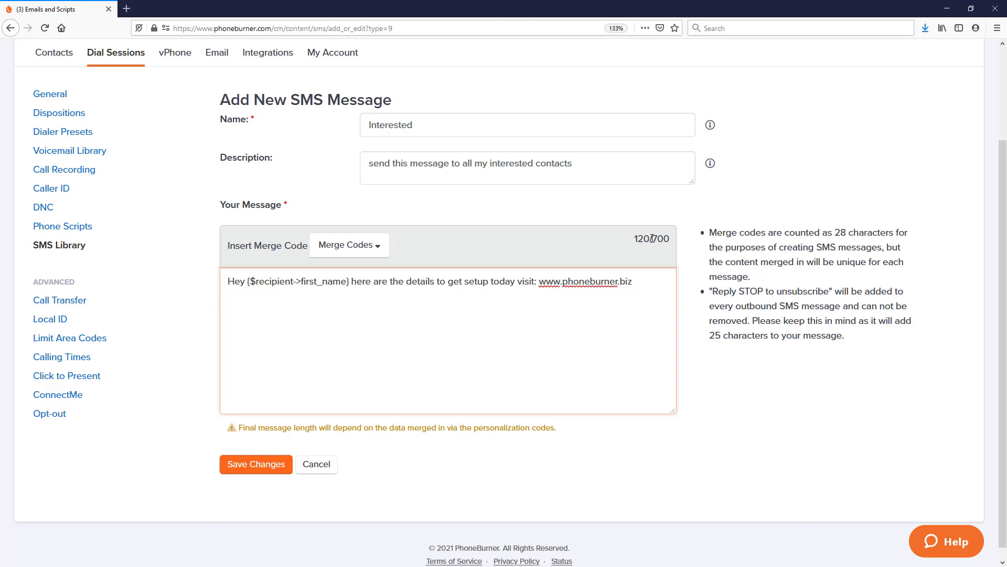
left_click(350, 281)
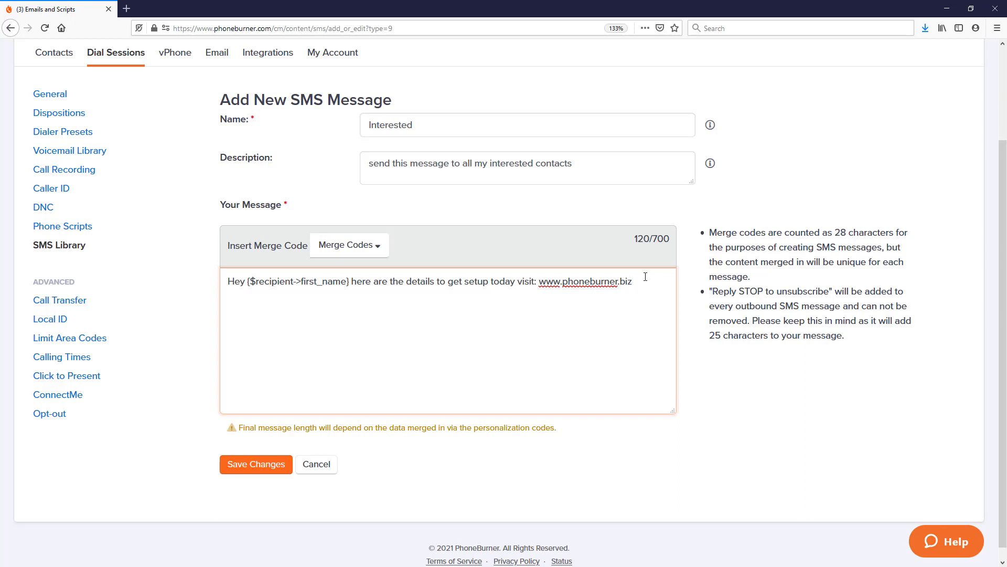
Browse the Merge Codes list down to the sender information fields.
left_click(349, 245)
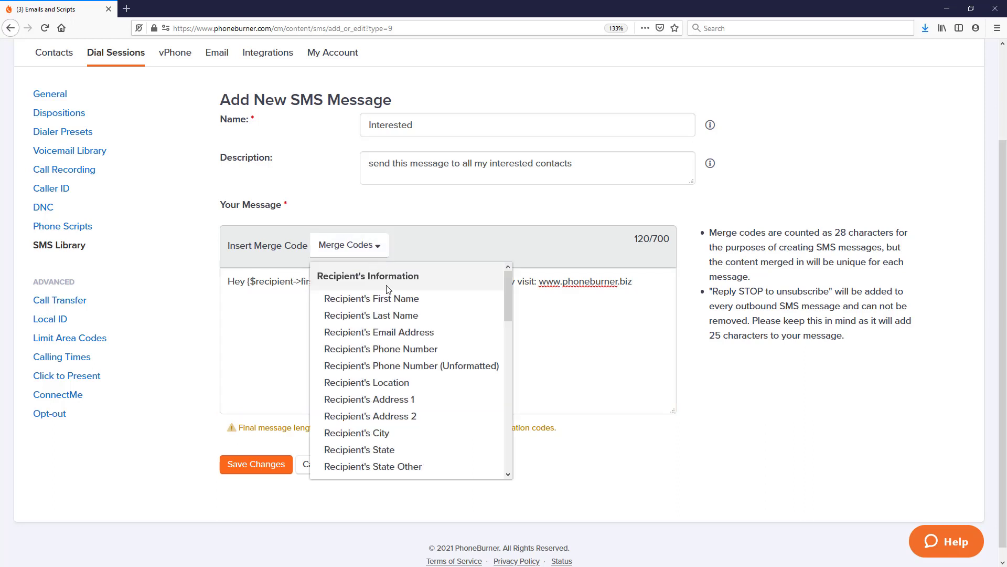
mouse_move(379, 332)
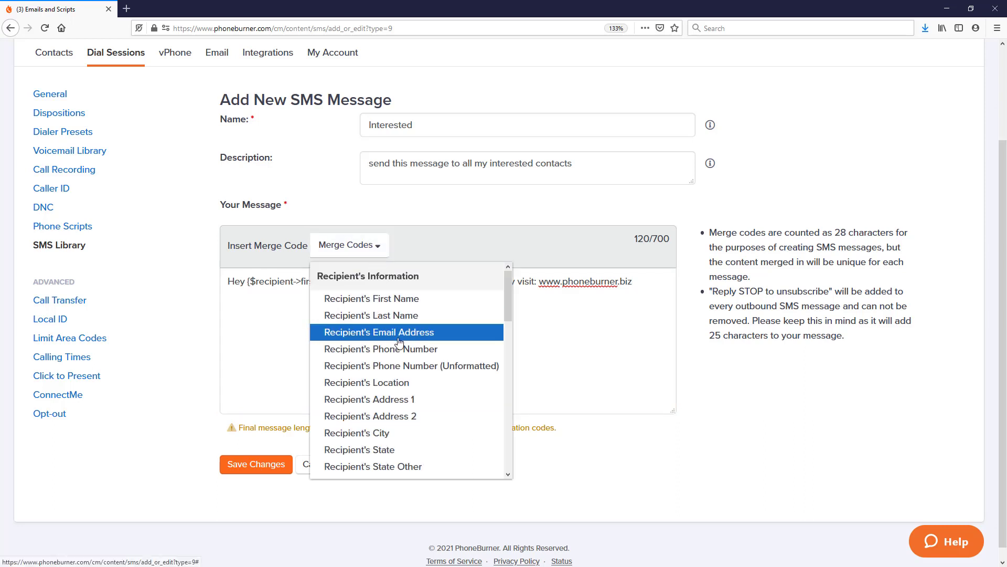
scroll("down", 3)
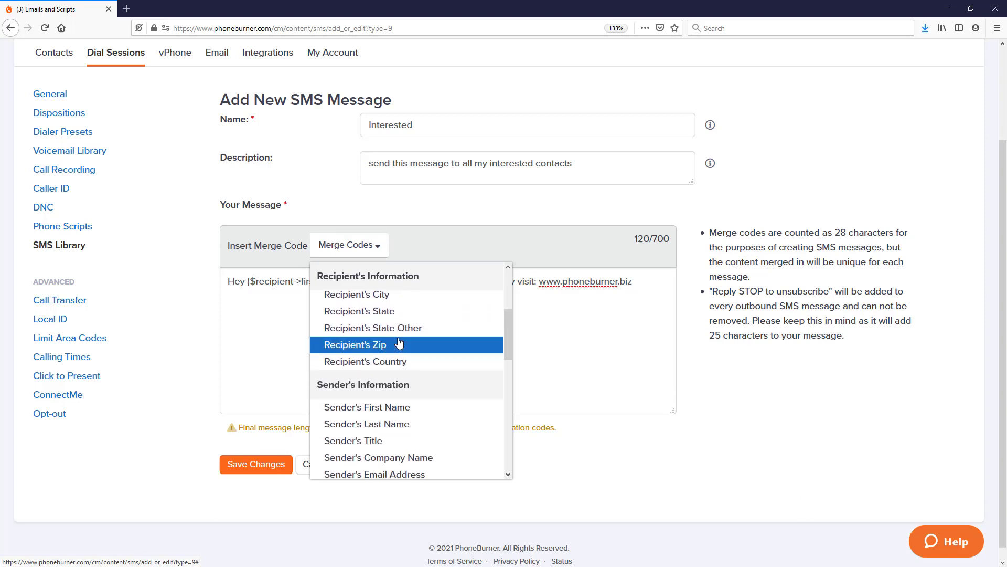
scroll("down", 3)
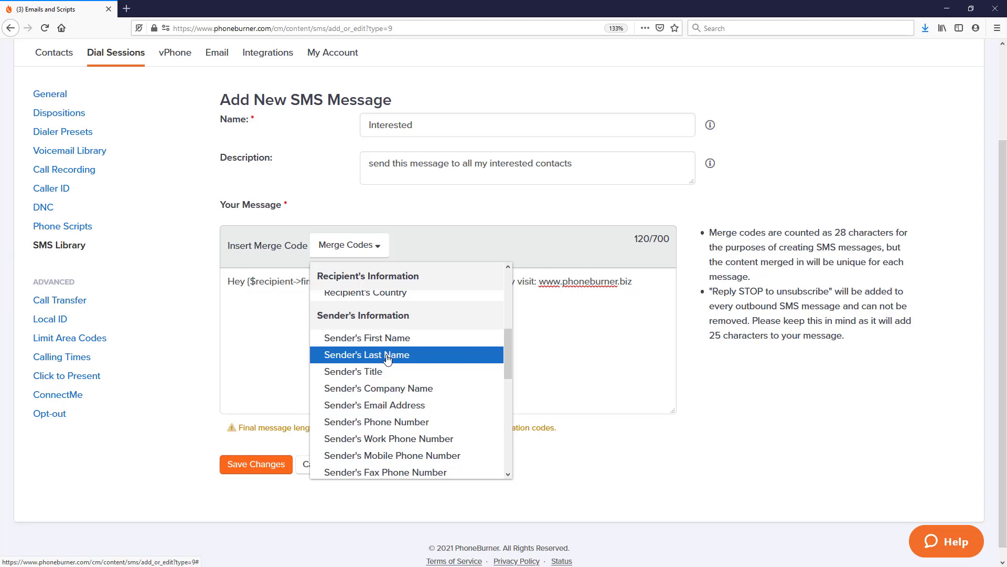
mouse_move(398, 360)
type(" If you have questions give me a call:")
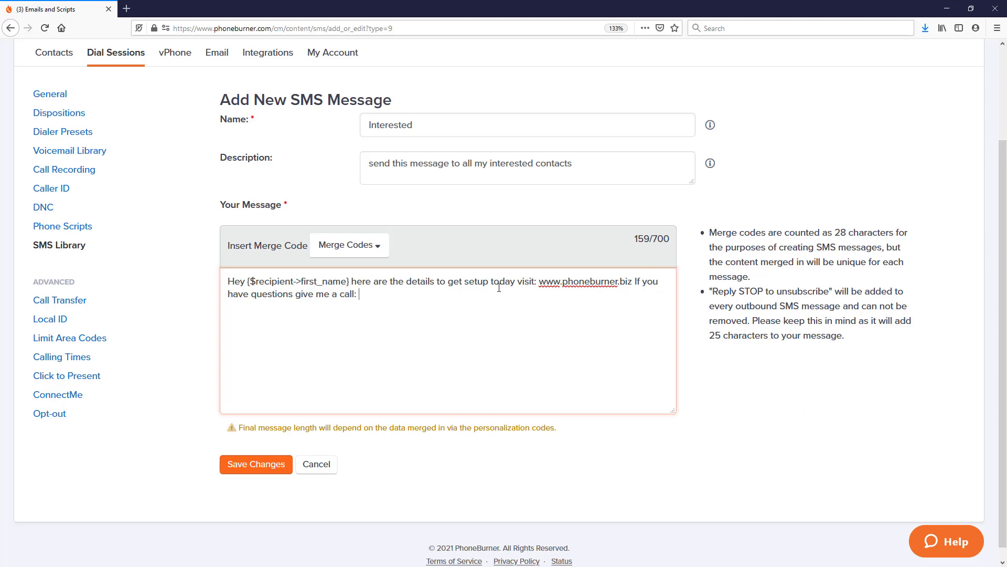
Insert the Sender's Phone Number merge code after 'give me a call:'.
left_click(348, 245)
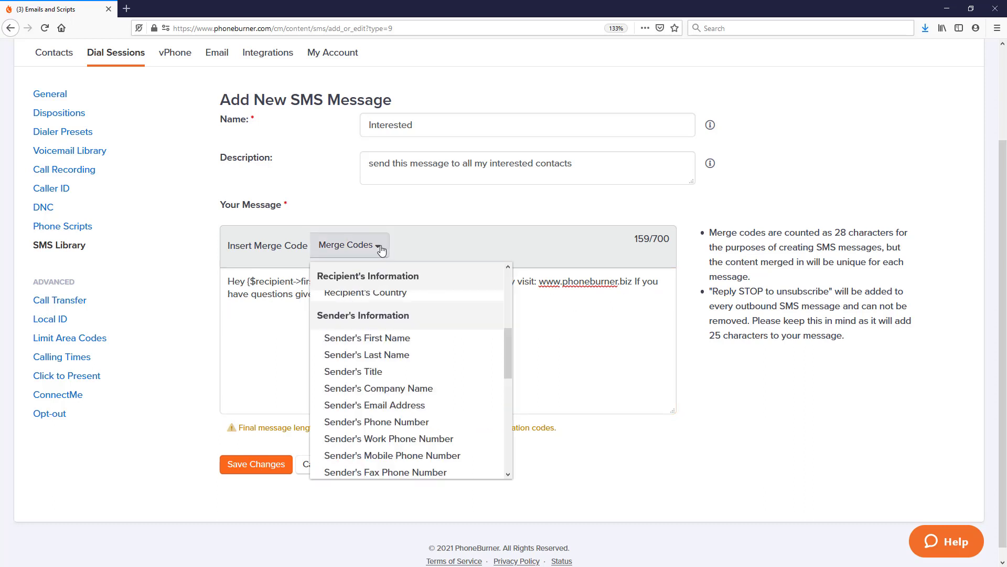
mouse_move(367, 337)
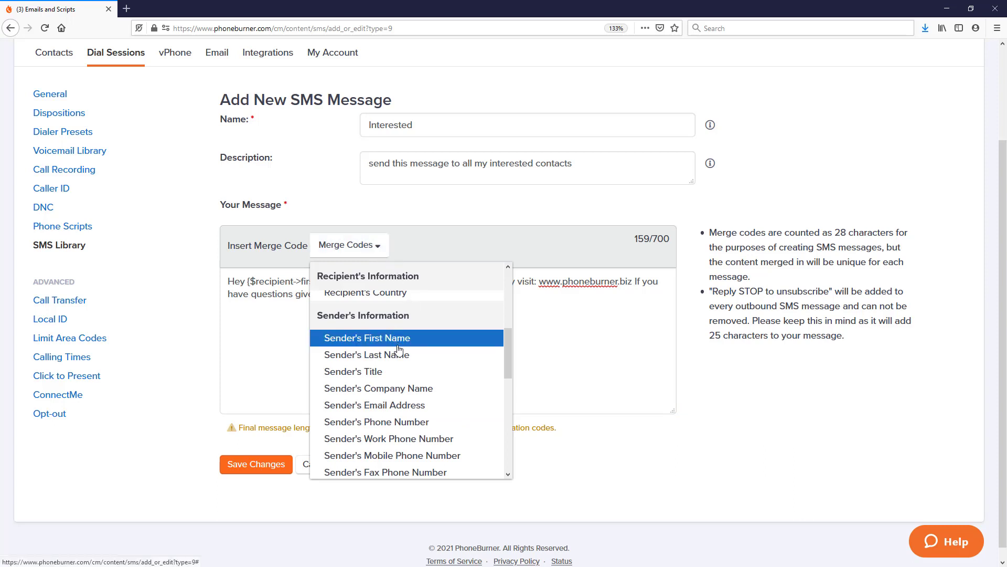
mouse_move(377, 421)
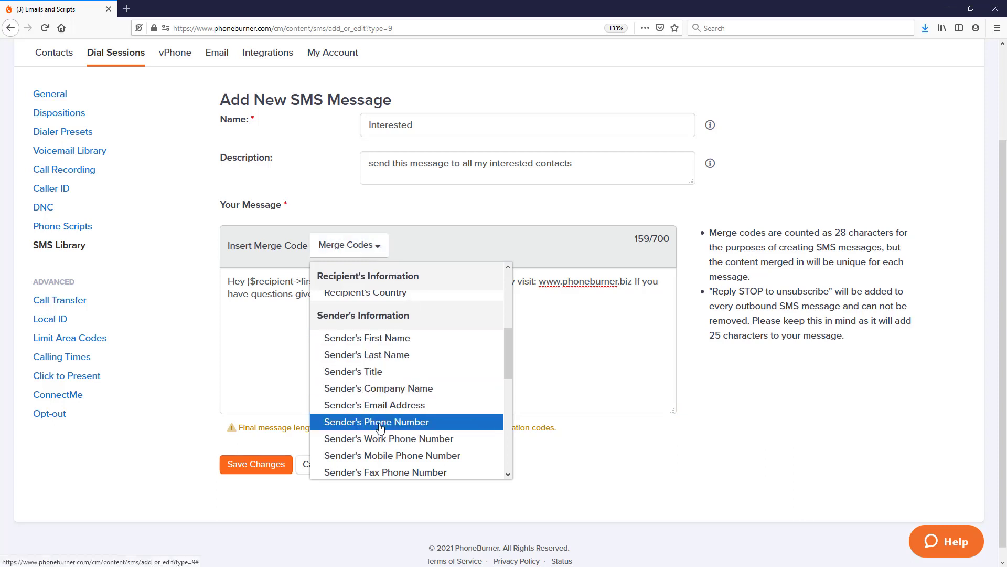
left_click(377, 422)
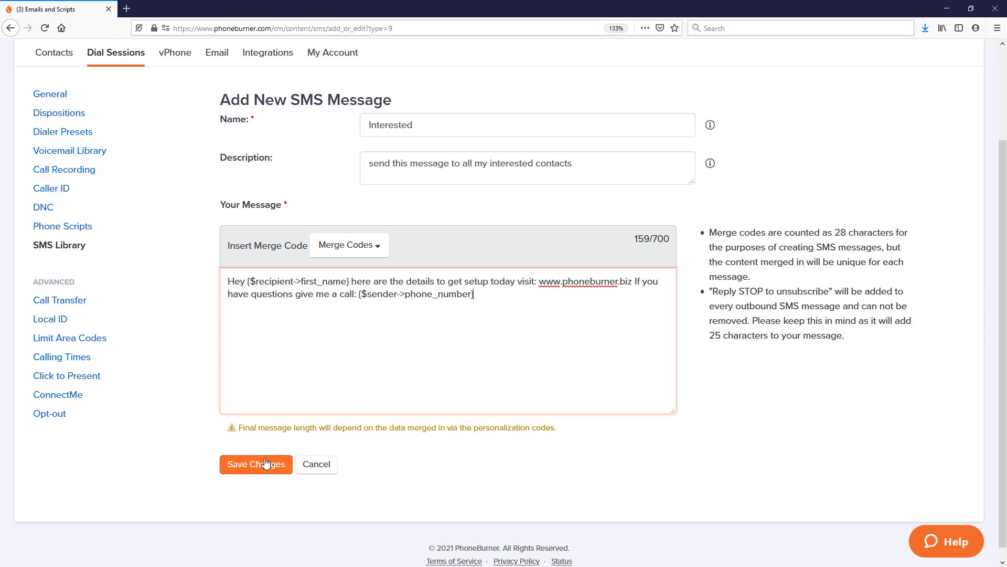
Save the Interested SMS message and share it from the library list.
left_click(255, 463)
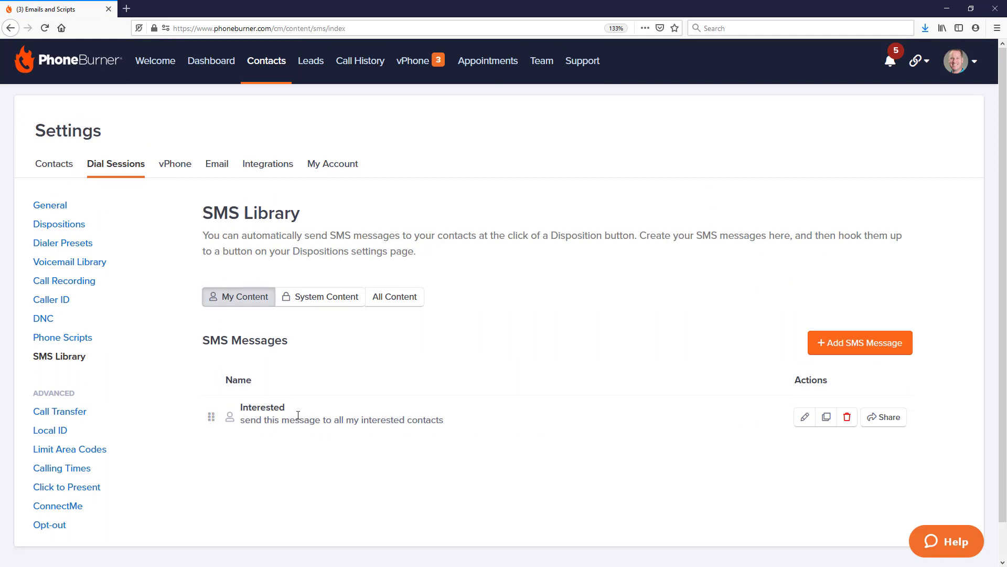
mouse_move(343, 420)
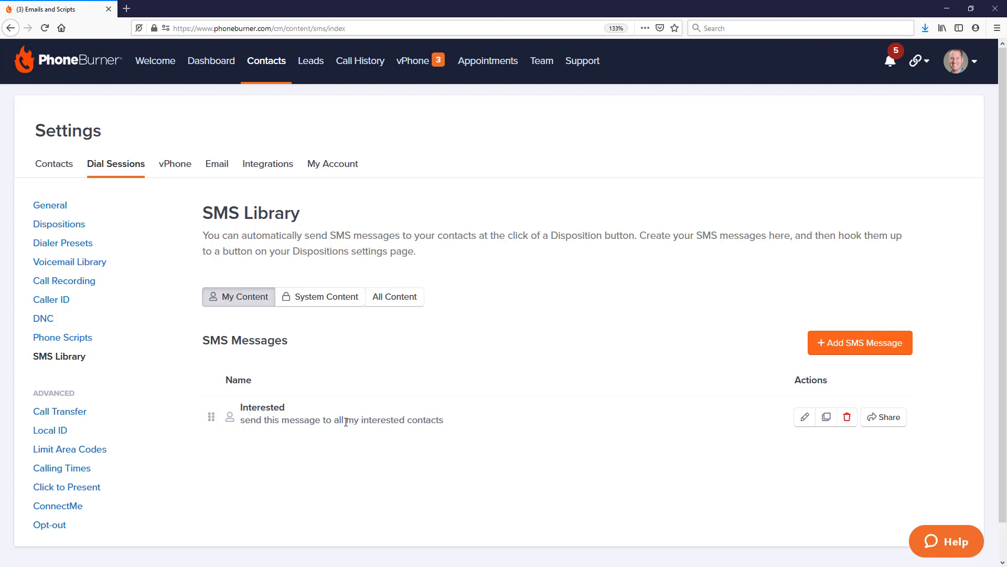
mouse_move(885, 417)
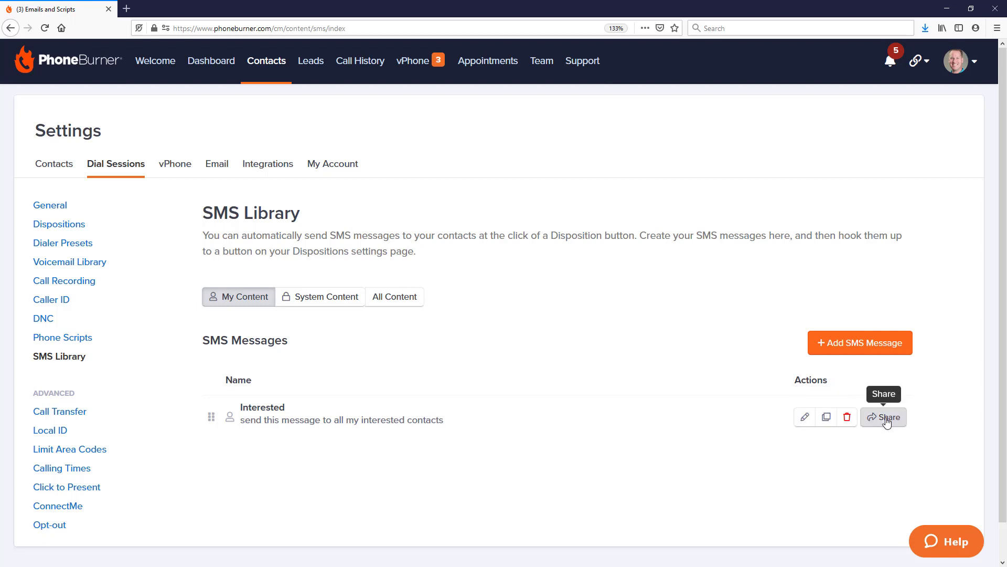
left_click(883, 416)
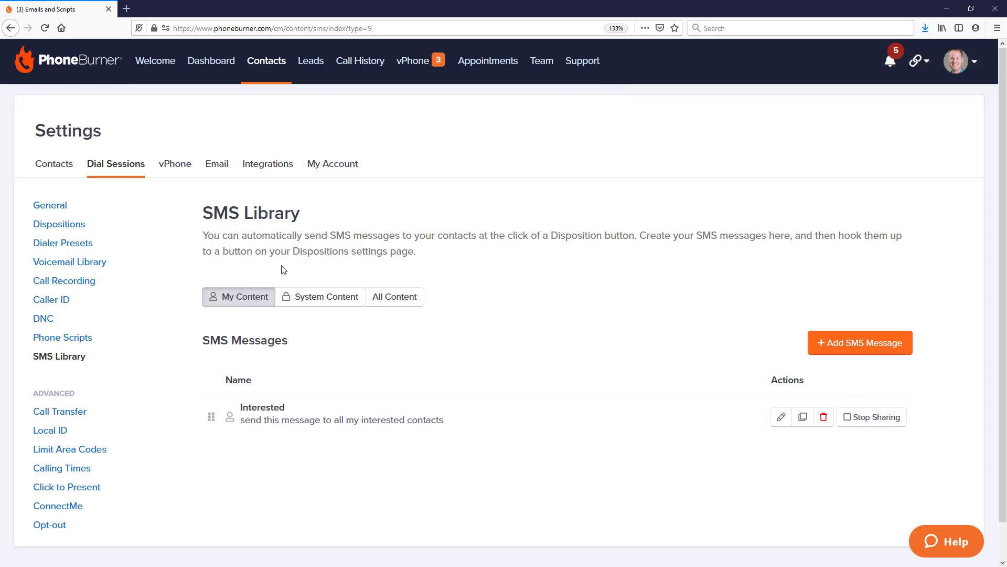
Open the Default live answer set from Dispositions settings and view its buttons.
left_click(58, 223)
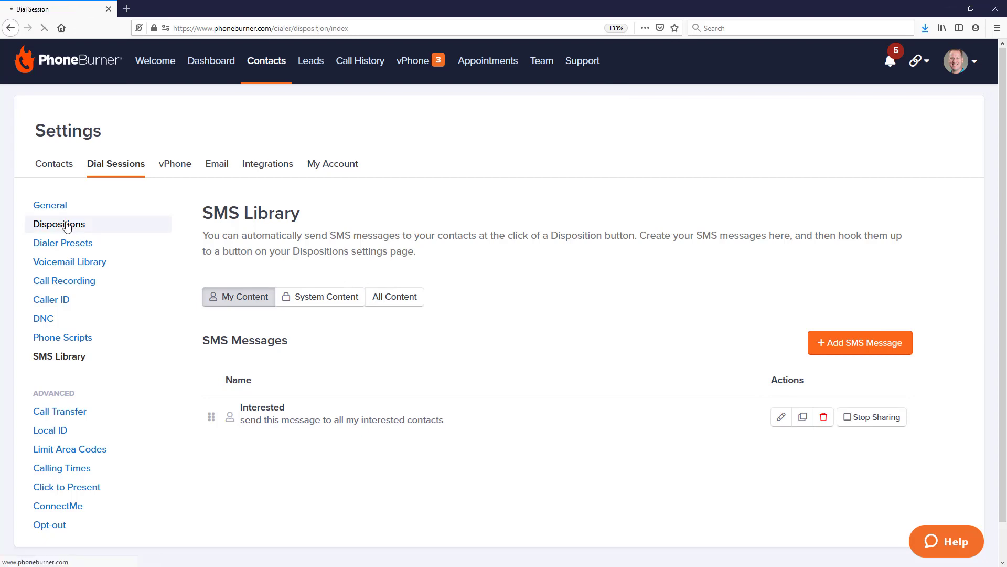
left_click(58, 223)
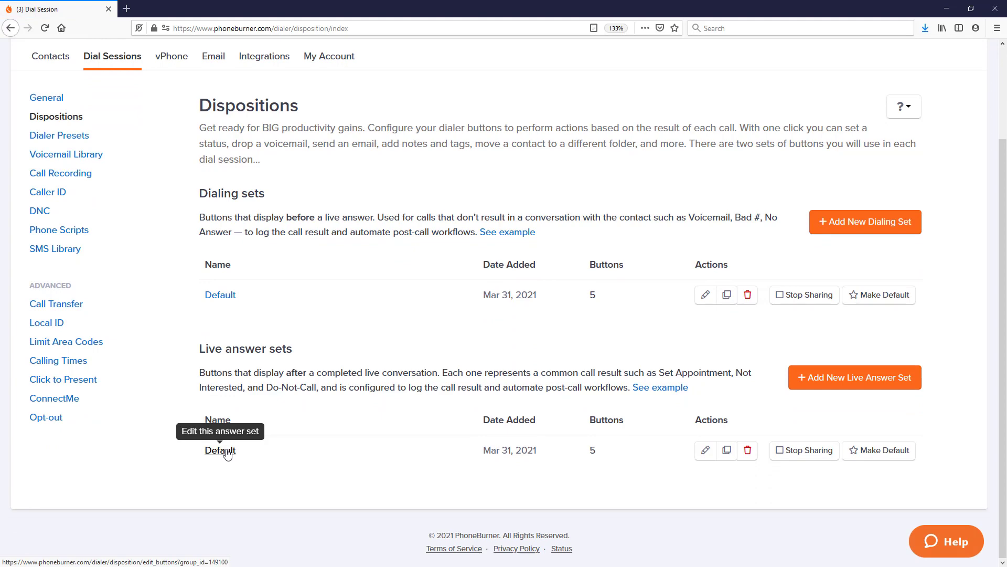
left_click(221, 449)
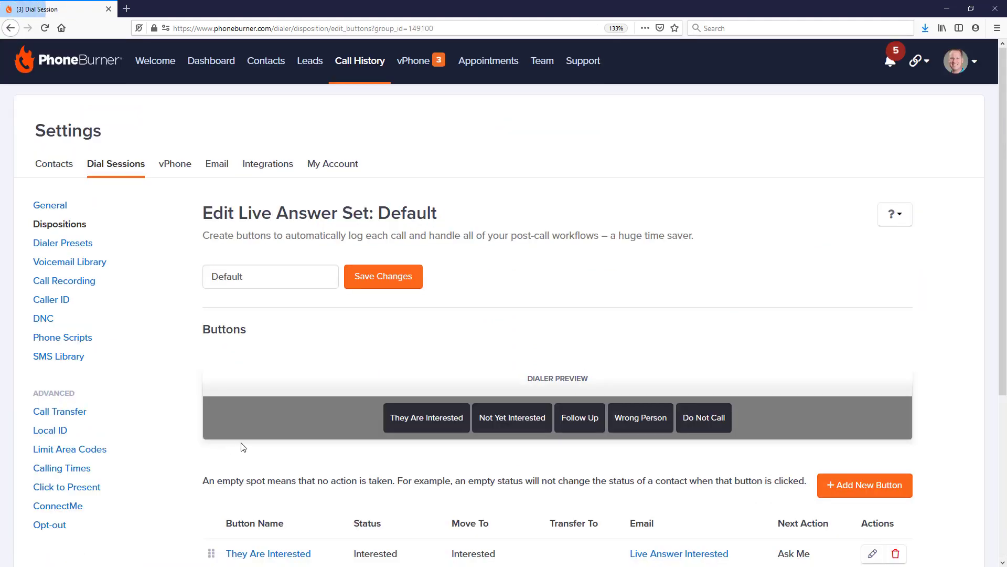
scroll("down", 3)
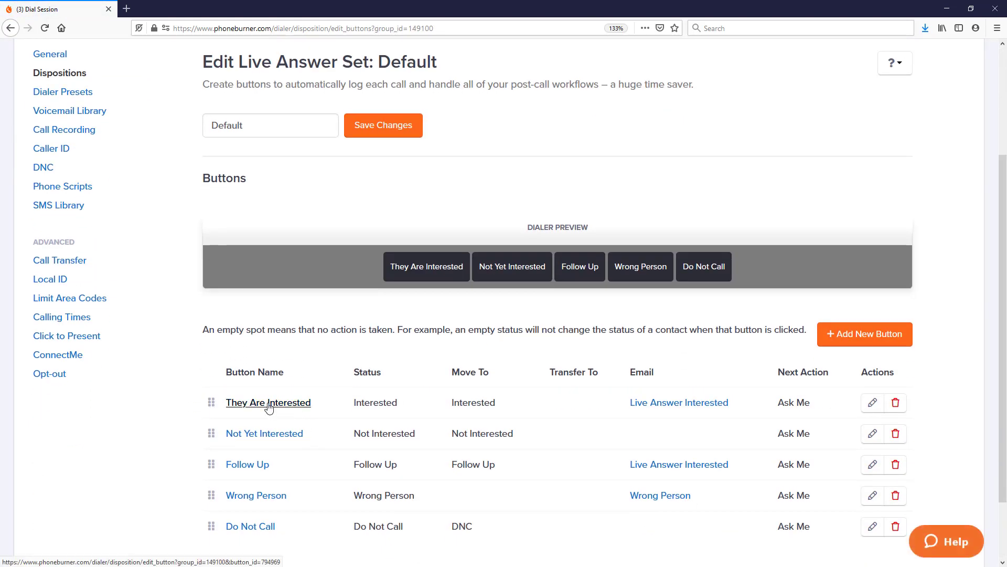
Set the They Are Interested button's SMS Message to Interested and save.
left_click(268, 402)
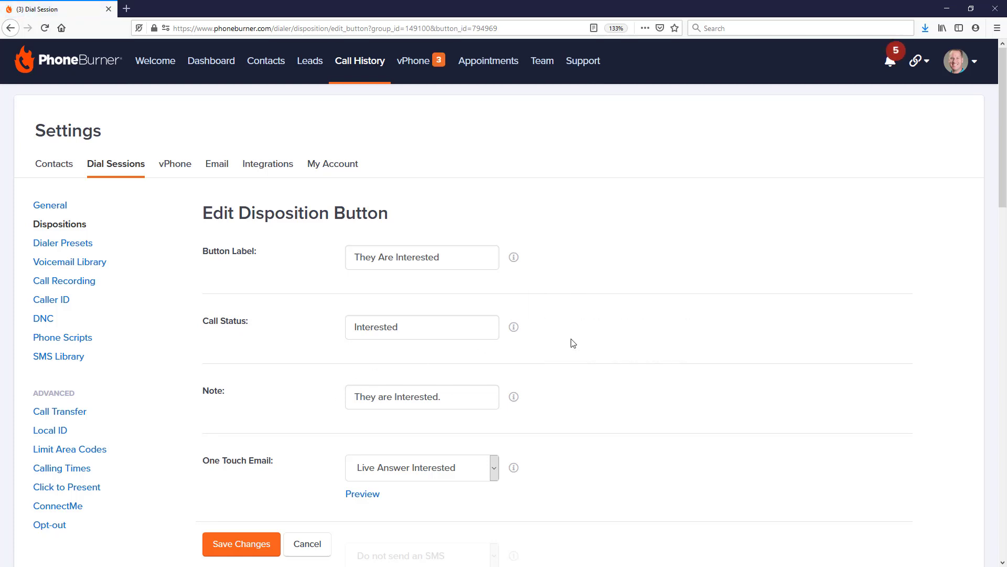
left_click(421, 253)
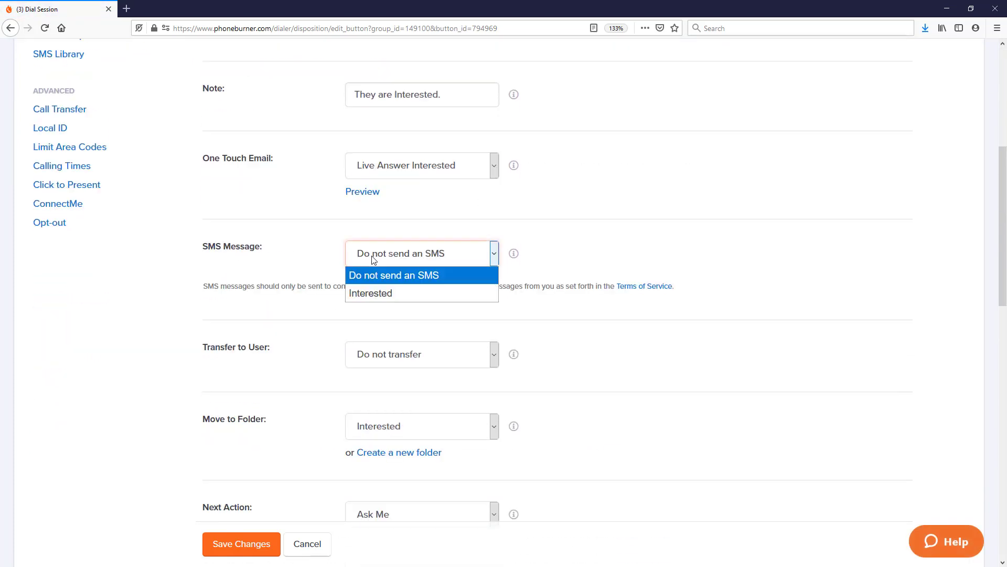
mouse_move(370, 293)
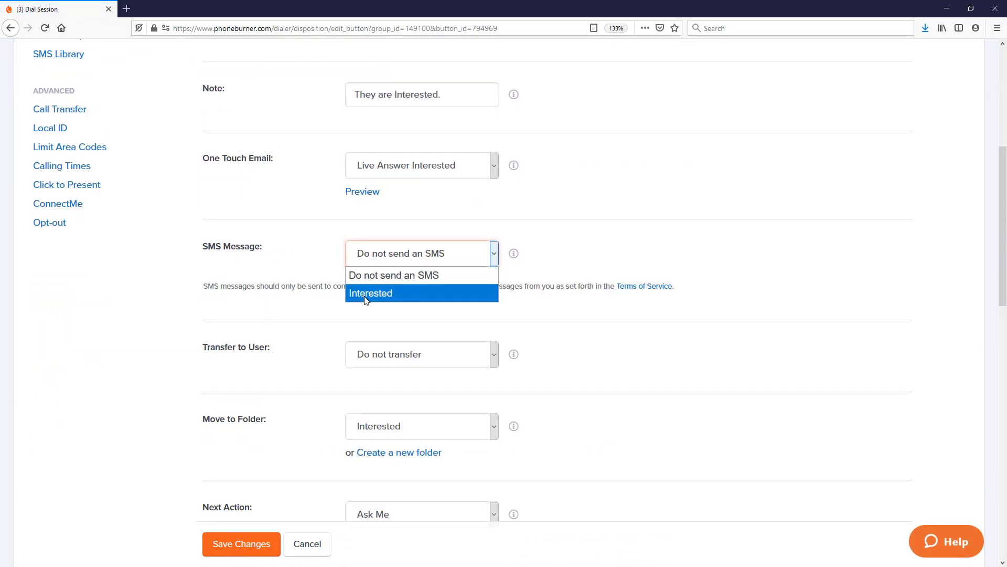
left_click(370, 292)
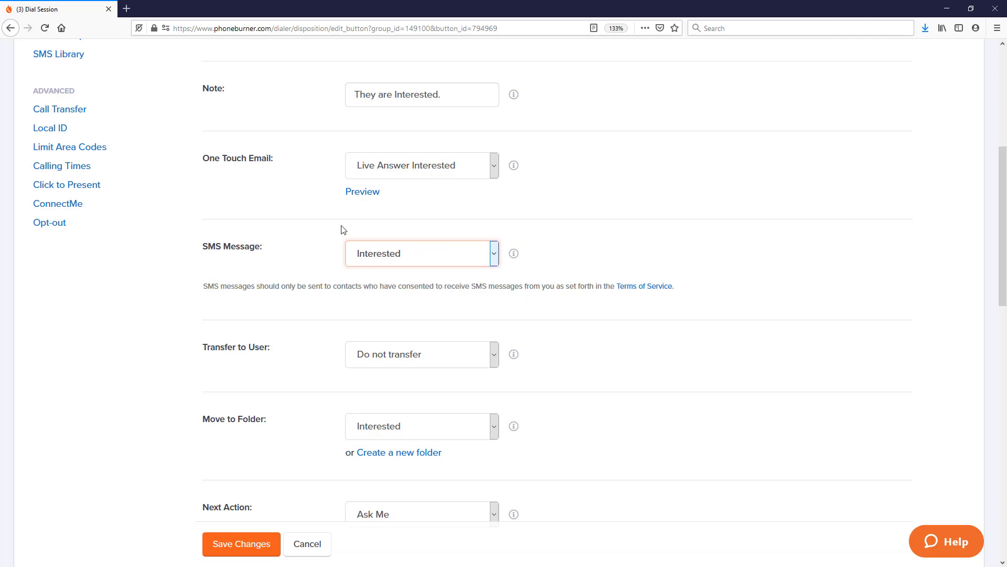
mouse_move(257, 535)
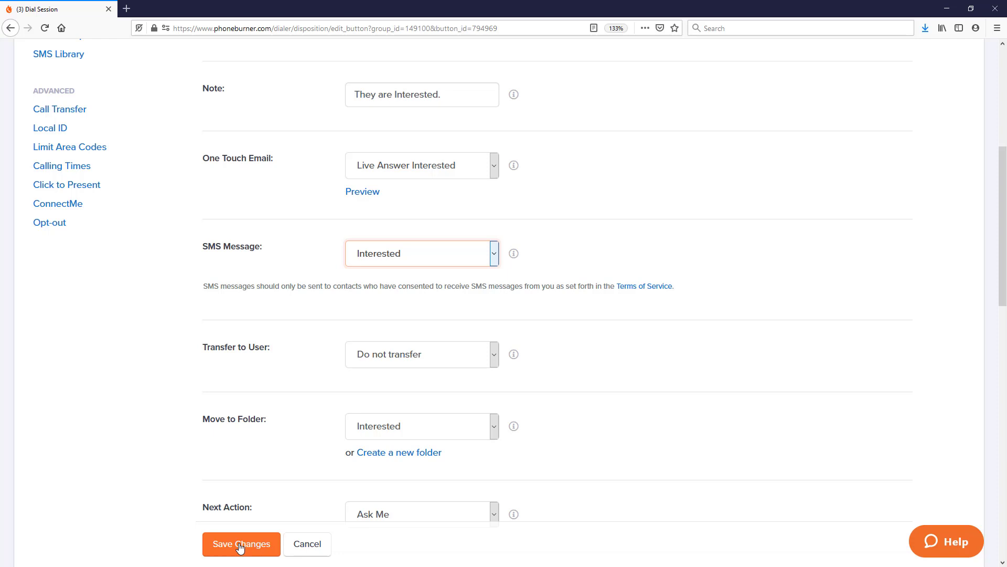
left_click(241, 544)
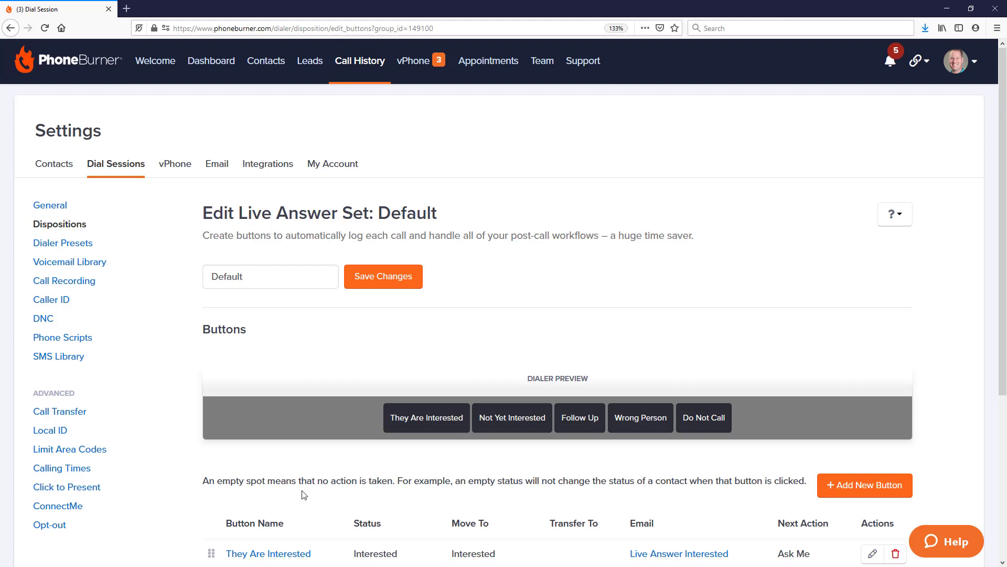
mouse_move(647, 289)
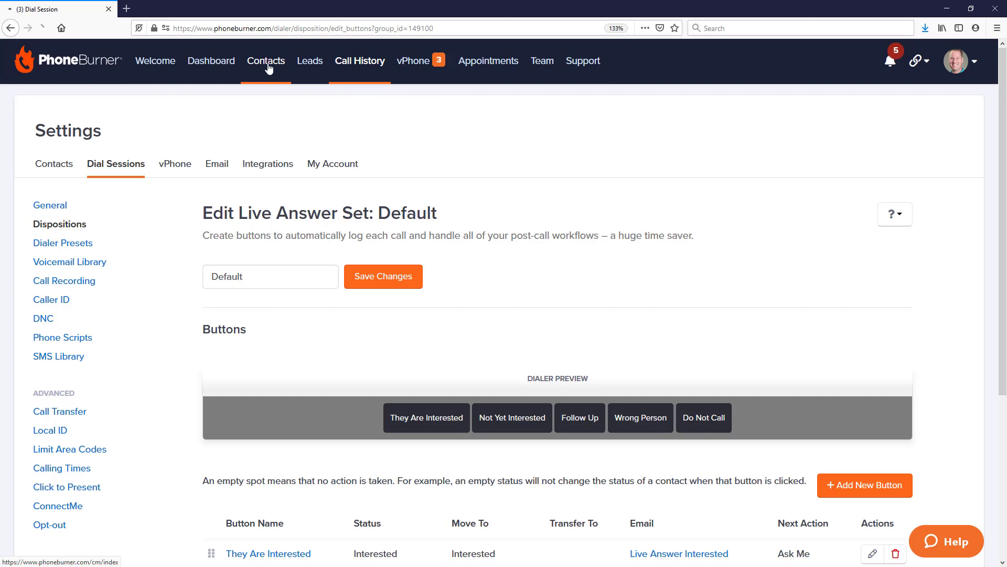
Dial the Indianapolis contact, answer live, hang up, and log They Are Interested.
left_click(265, 61)
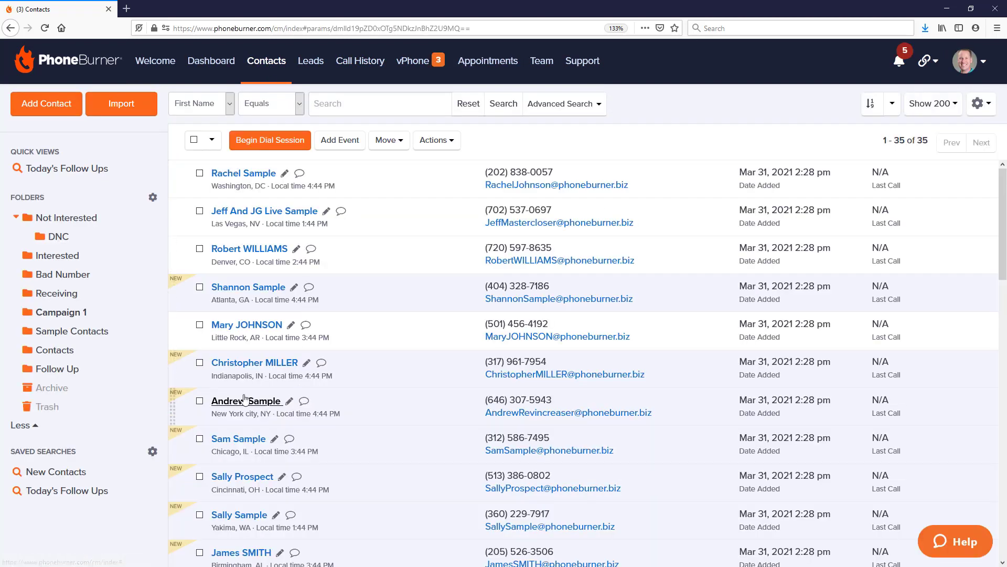
left_click(200, 363)
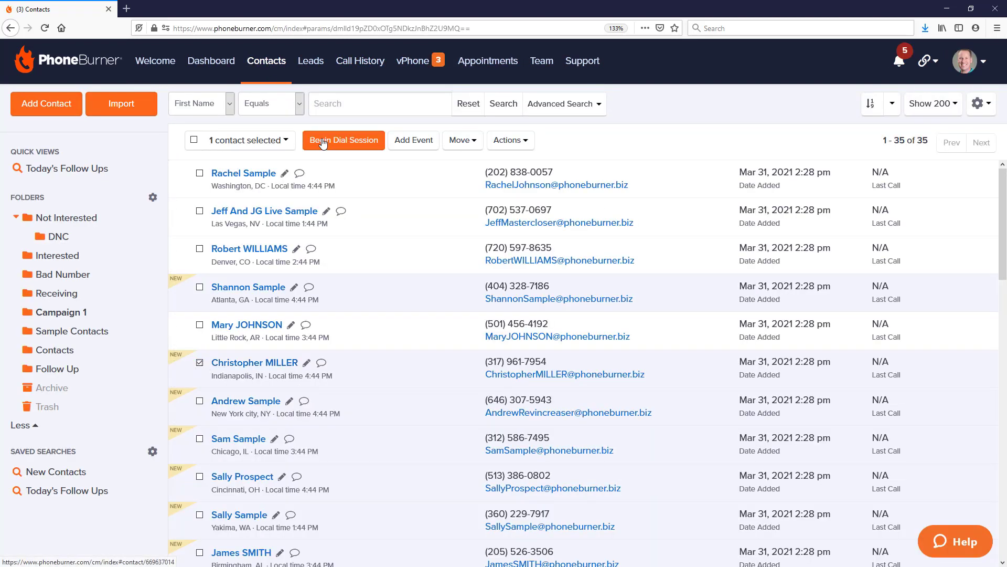
left_click(343, 140)
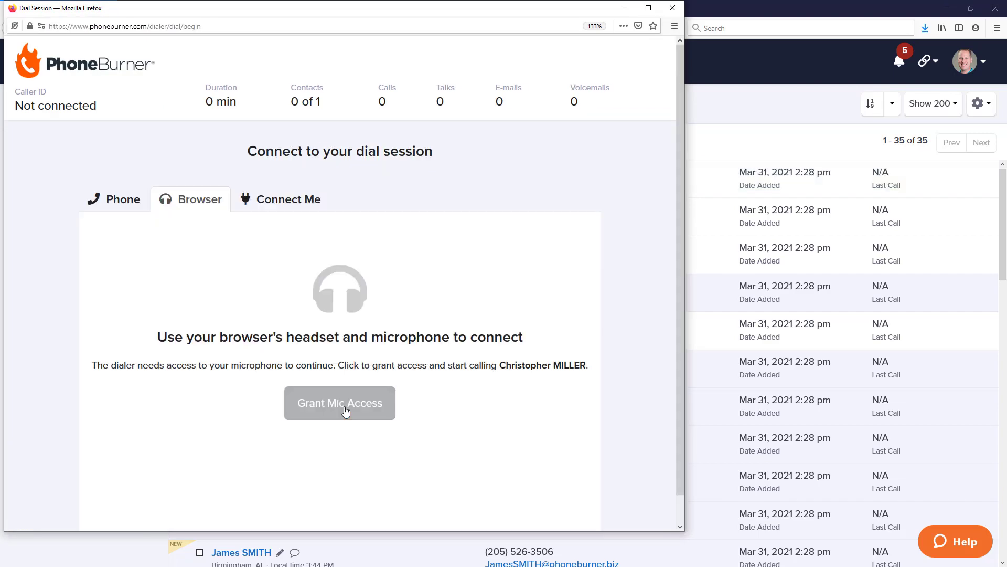
left_click(340, 403)
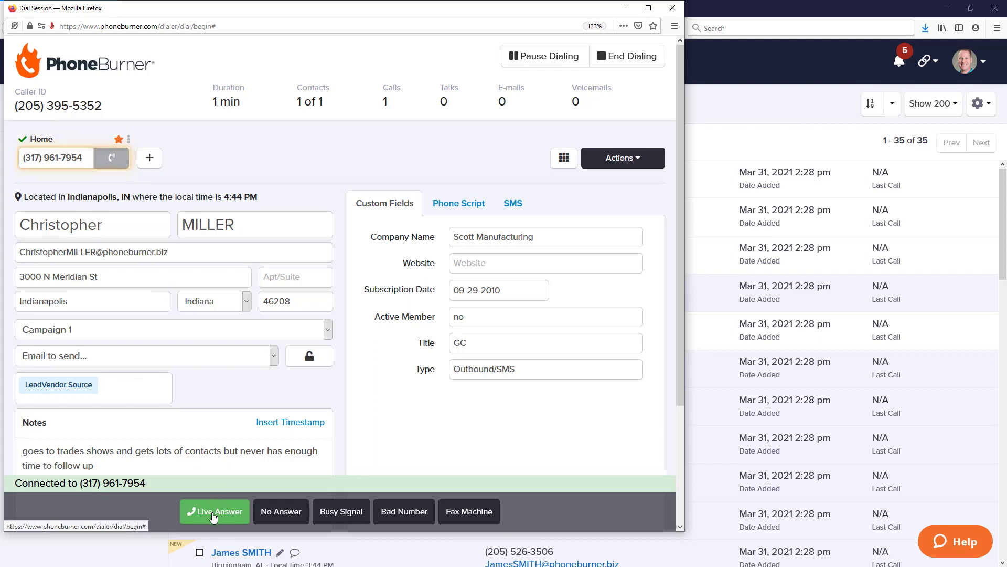
left_click(214, 511)
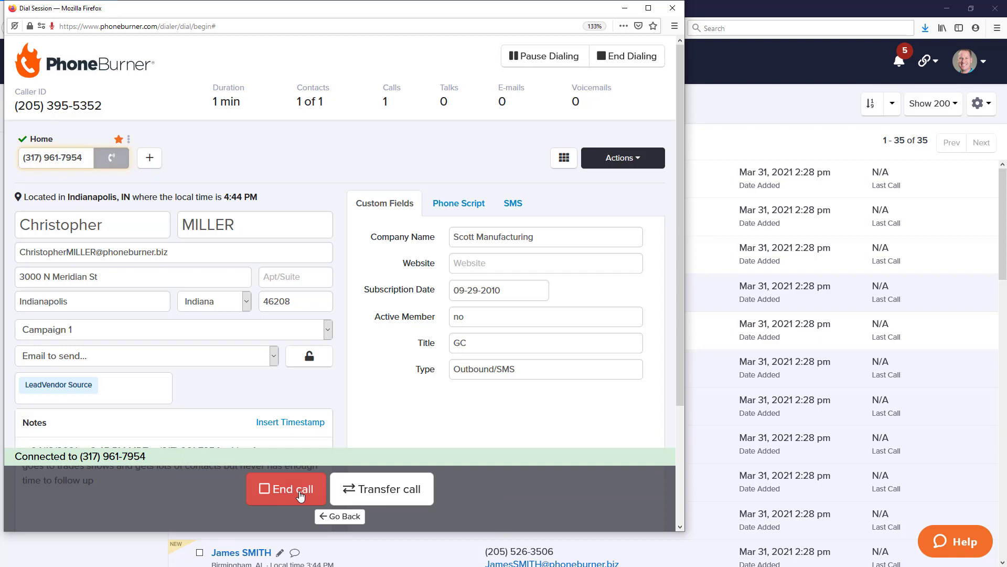
left_click(287, 489)
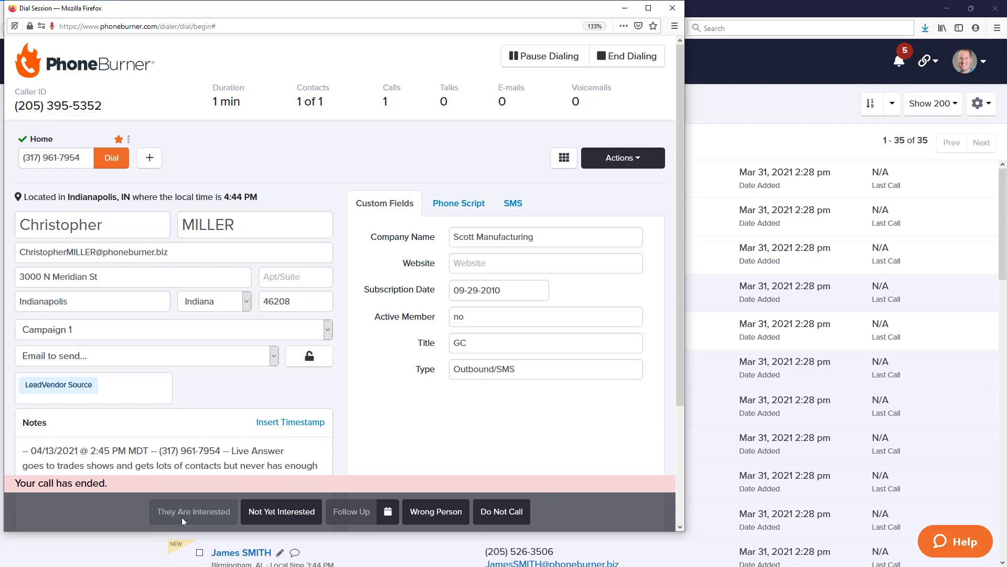
left_click(626, 56)
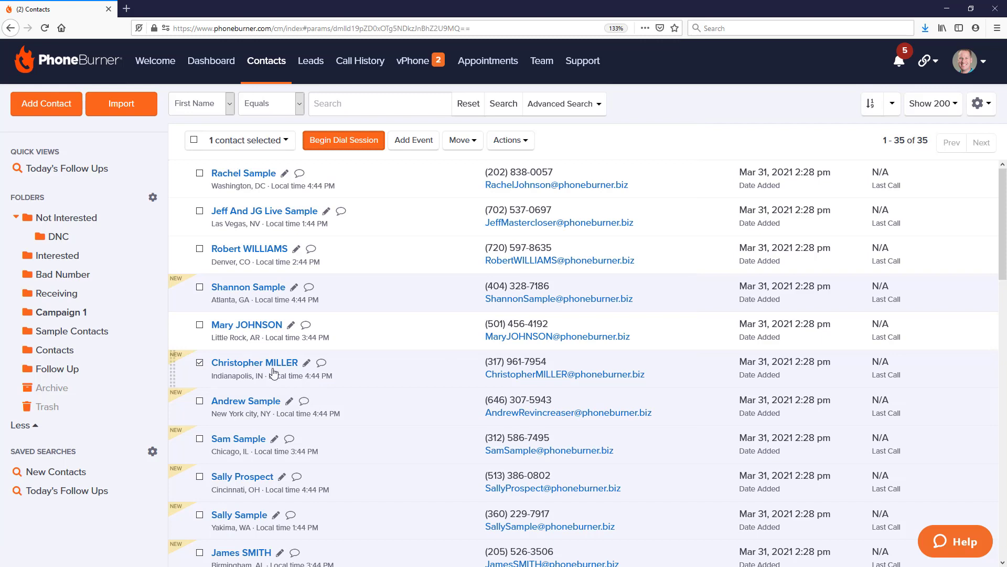
left_click(254, 363)
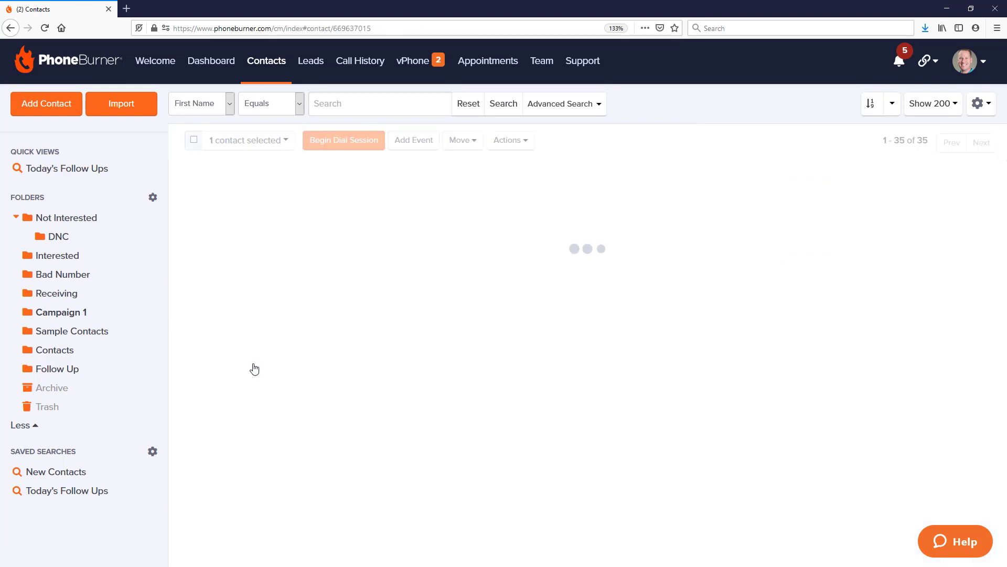
left_click(610, 279)
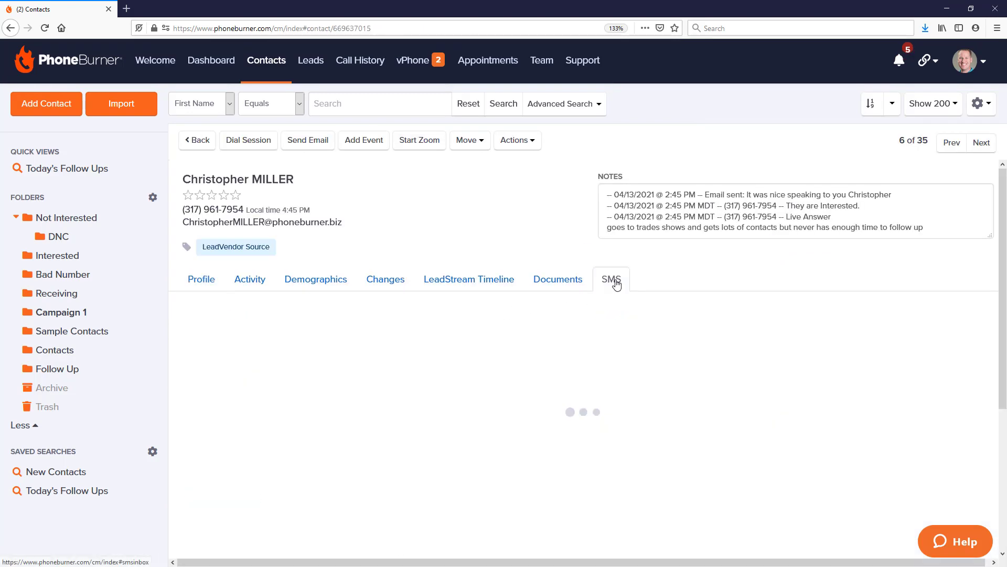
left_click(610, 279)
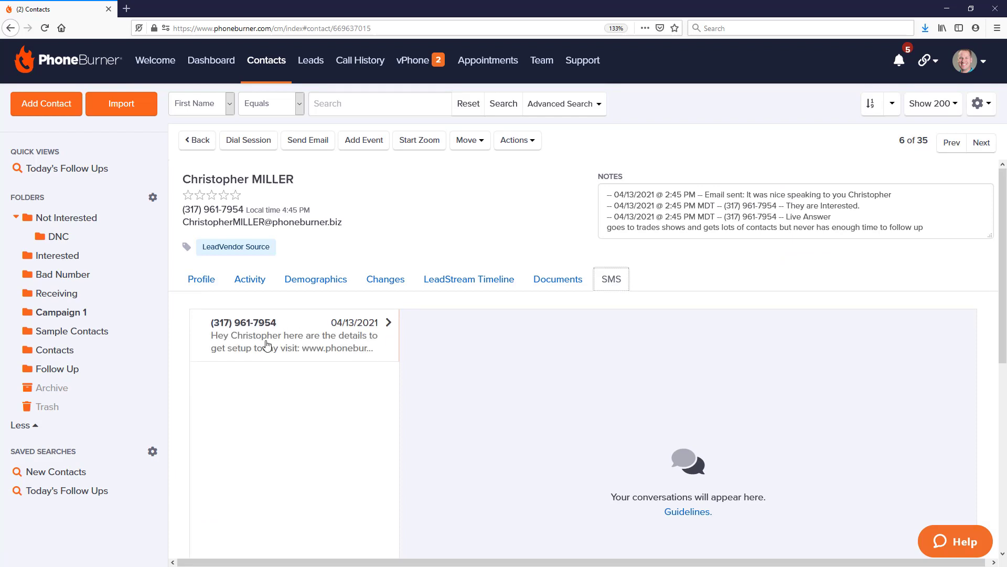
left_click(294, 335)
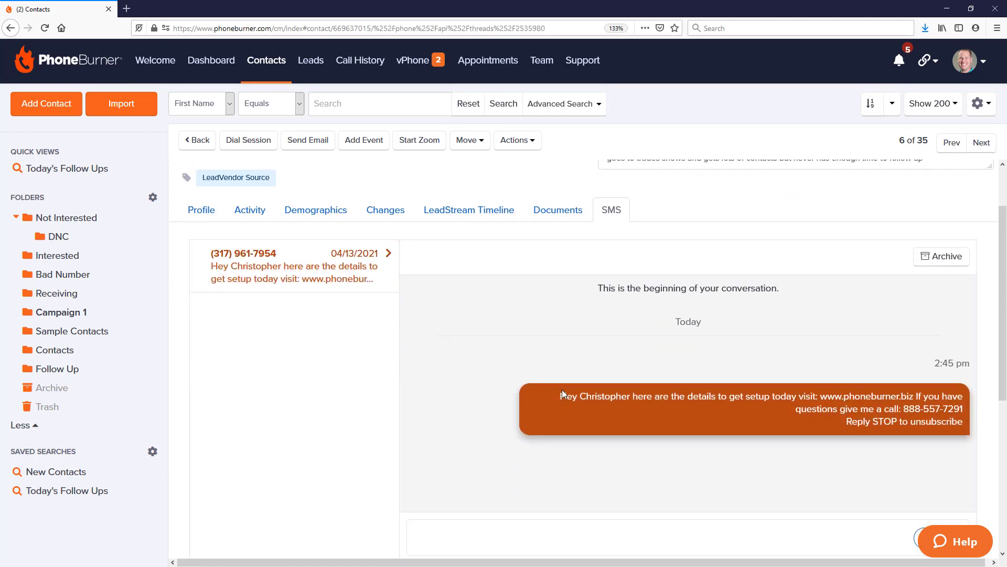
scroll("down", 3)
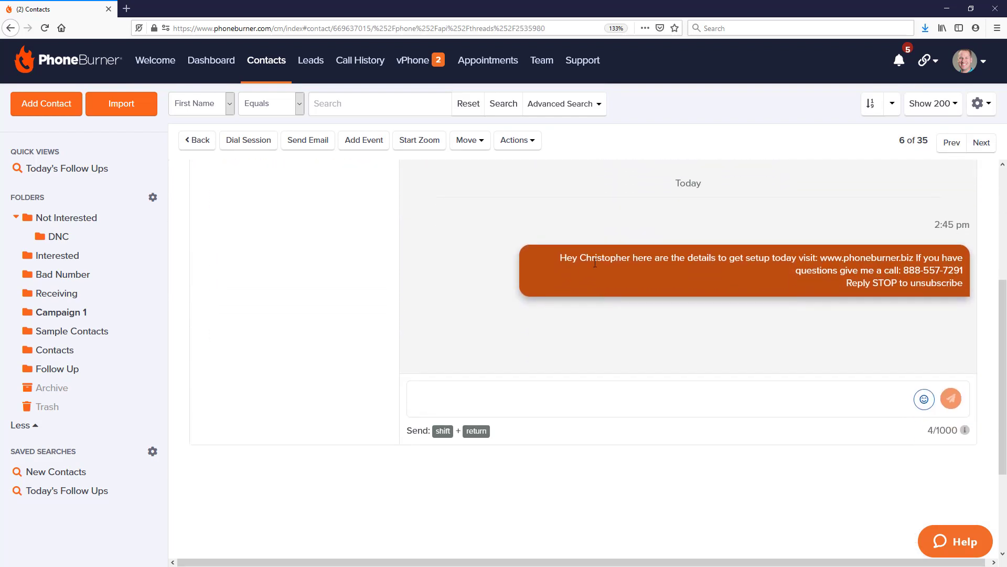
mouse_move(819, 349)
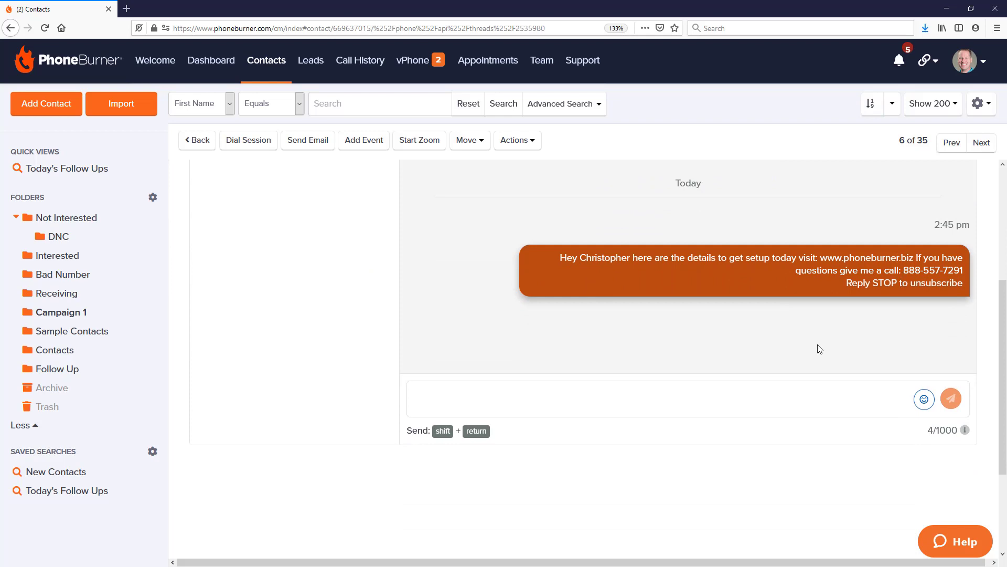